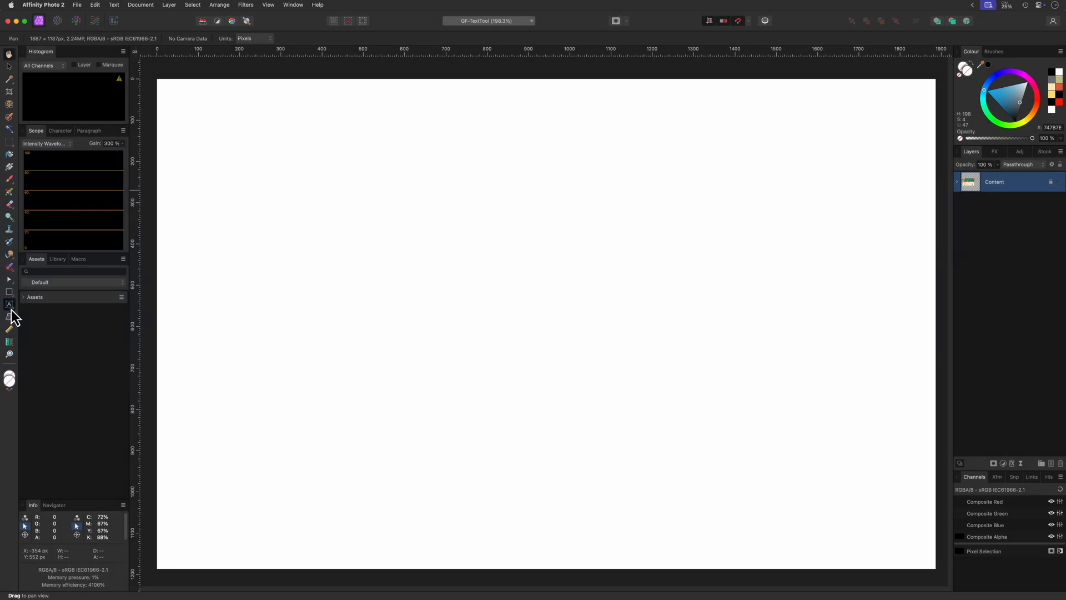
# - Choose the Artistic Text Tool from the text tool flyout after briefly trying Frame Text
pyautogui.click(9, 305)
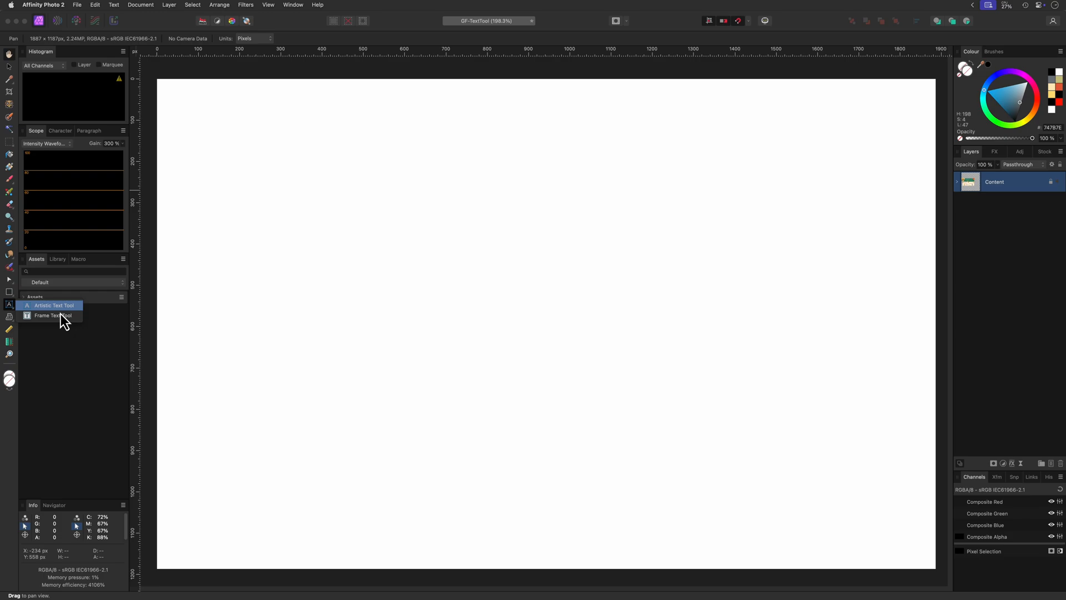
pyautogui.click(52, 306)
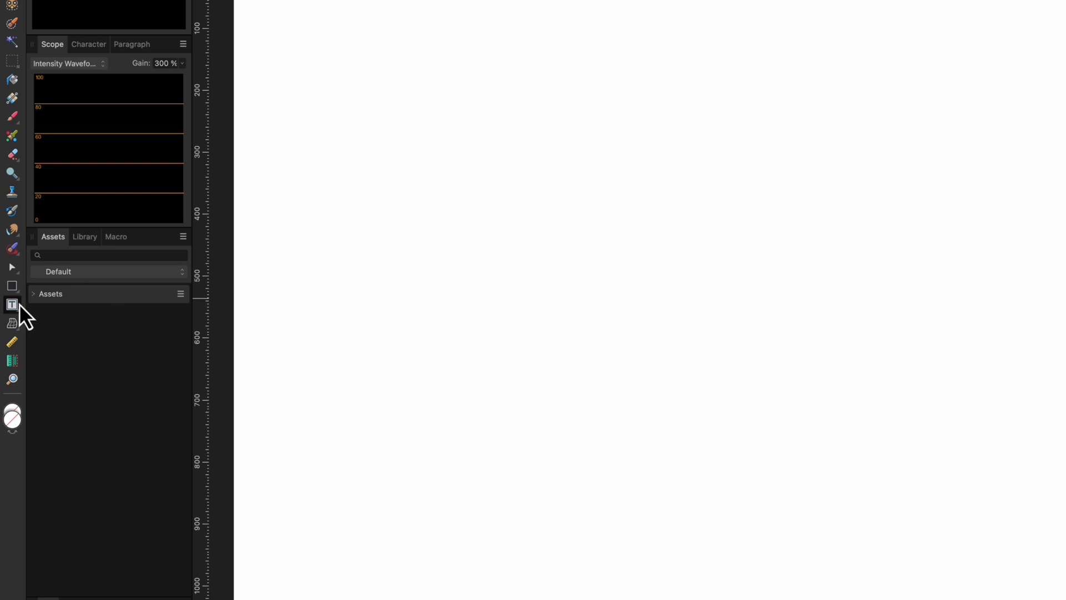
pyautogui.click(11, 303)
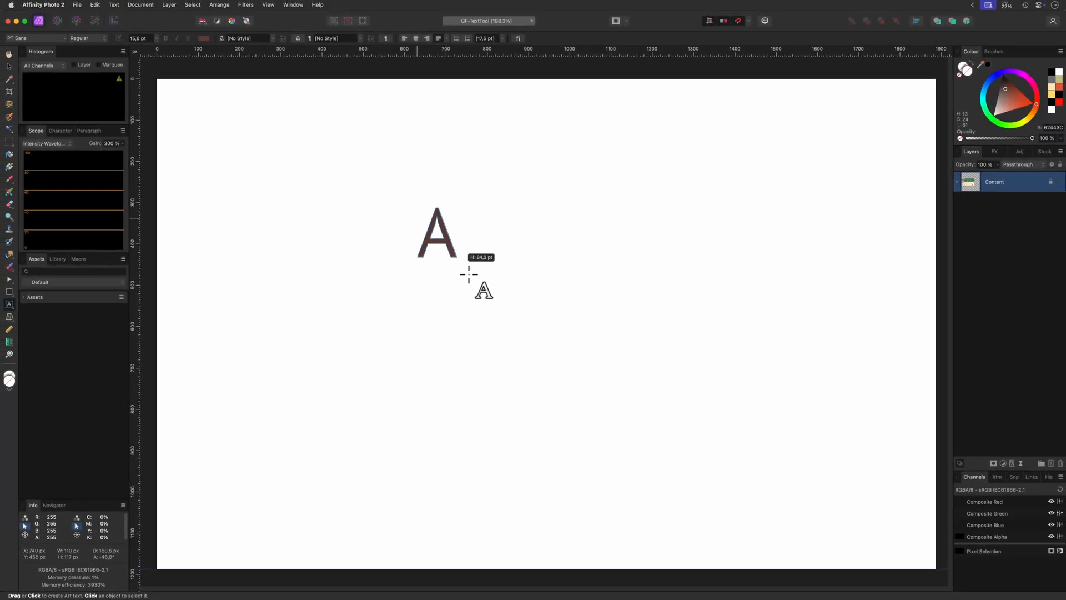
# - Drag out a text size on the canvas and enter the artistic text 'Text' (plus 'Secon')
pyautogui.moveTo(468, 274); pyautogui.dragTo(489, 298)
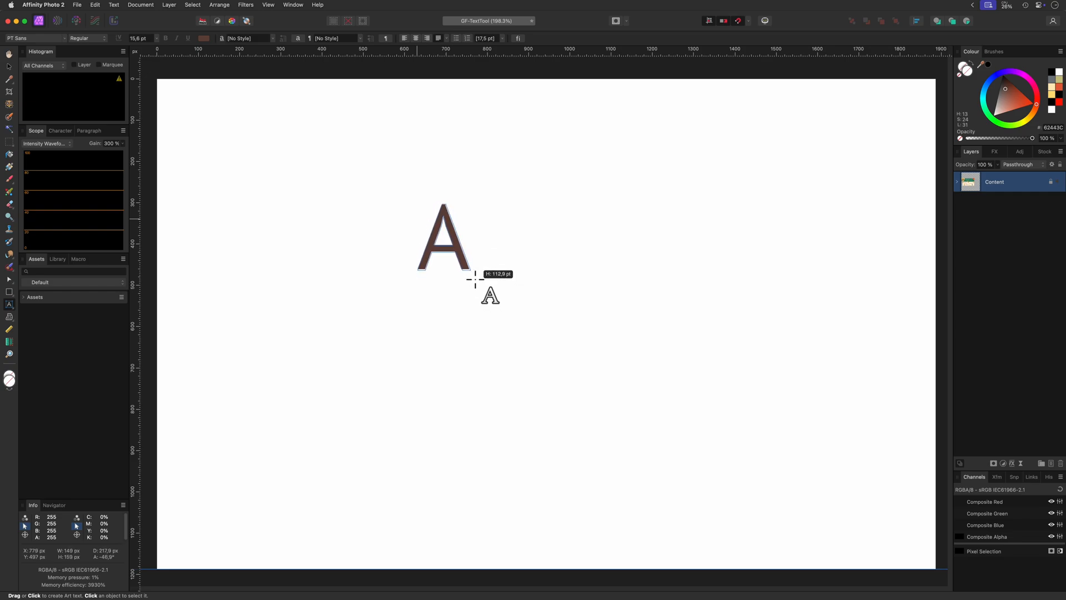
pyautogui.write('Text')
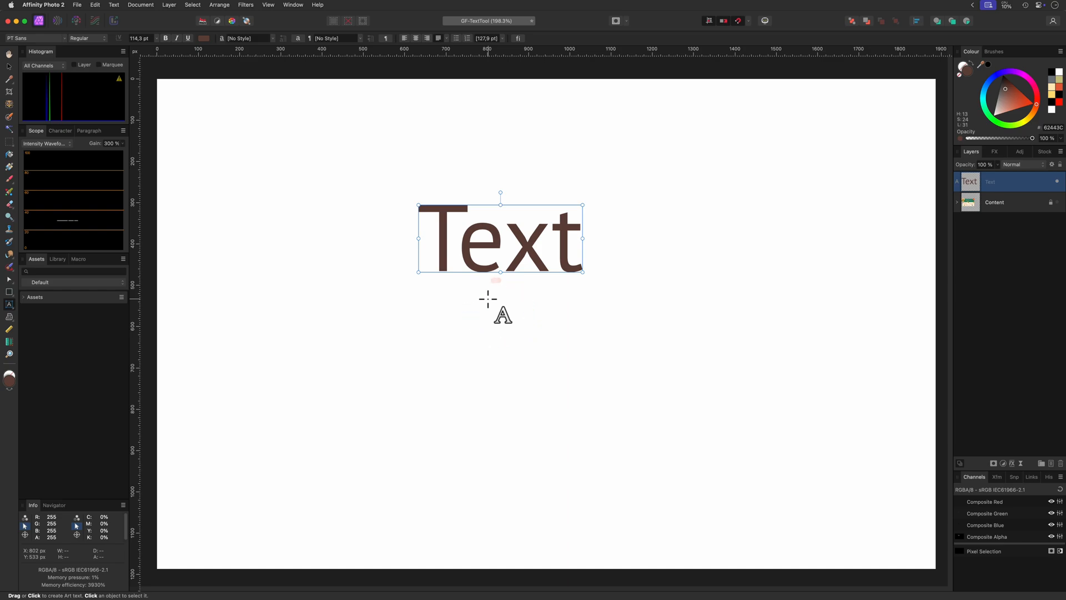
pyautogui.write('Secon')
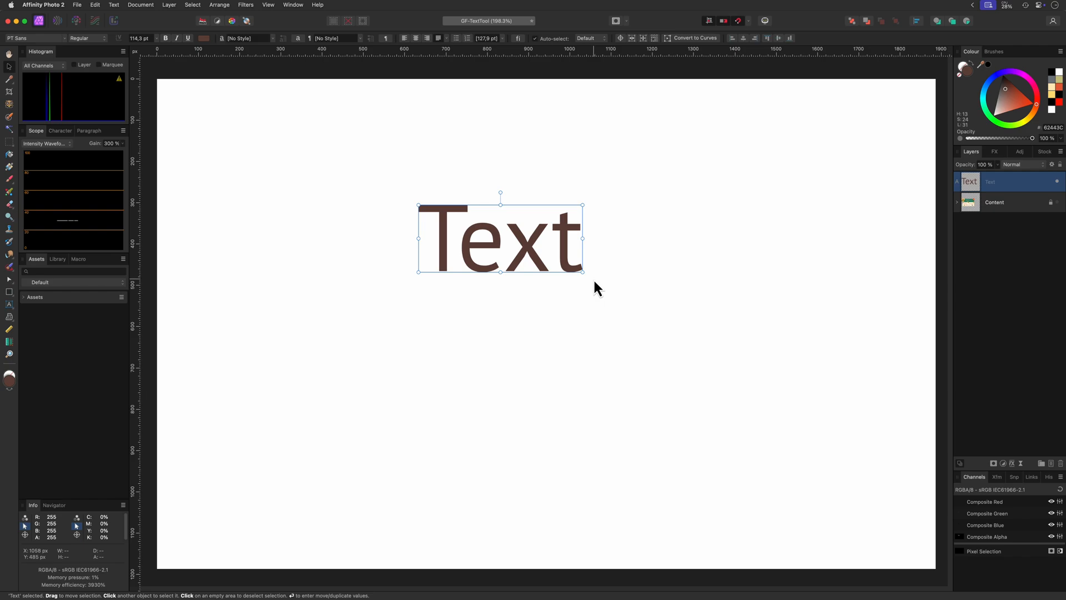
# - Resize 'Text' with its corner handles, stretching wide then narrow before returning to normal proportions
pyautogui.moveTo(582, 271); pyautogui.dragTo(674, 310)
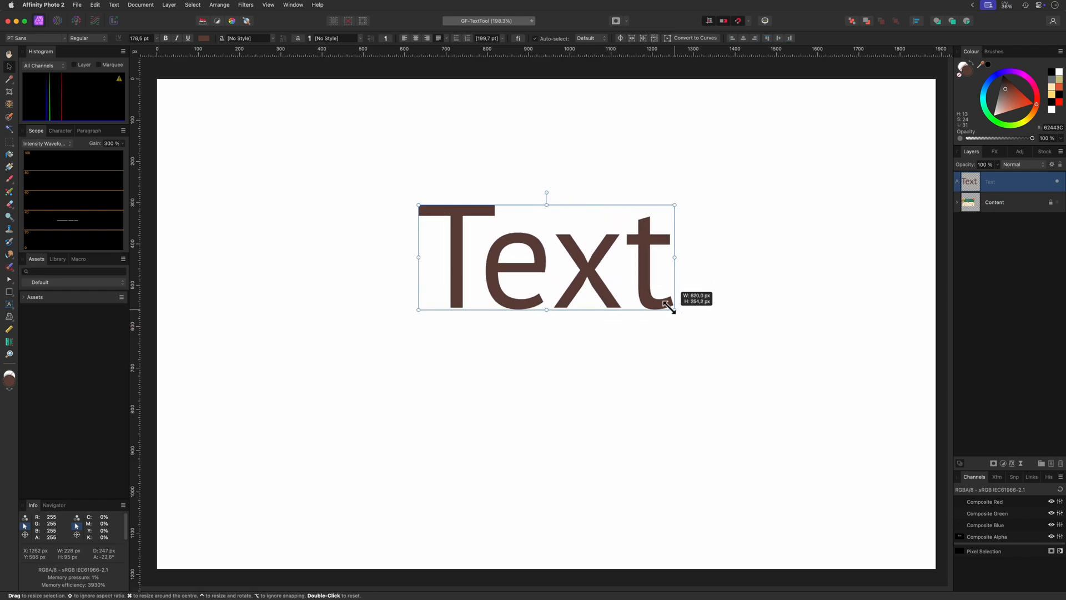
pyautogui.moveTo(673, 310); pyautogui.dragTo(690, 320)
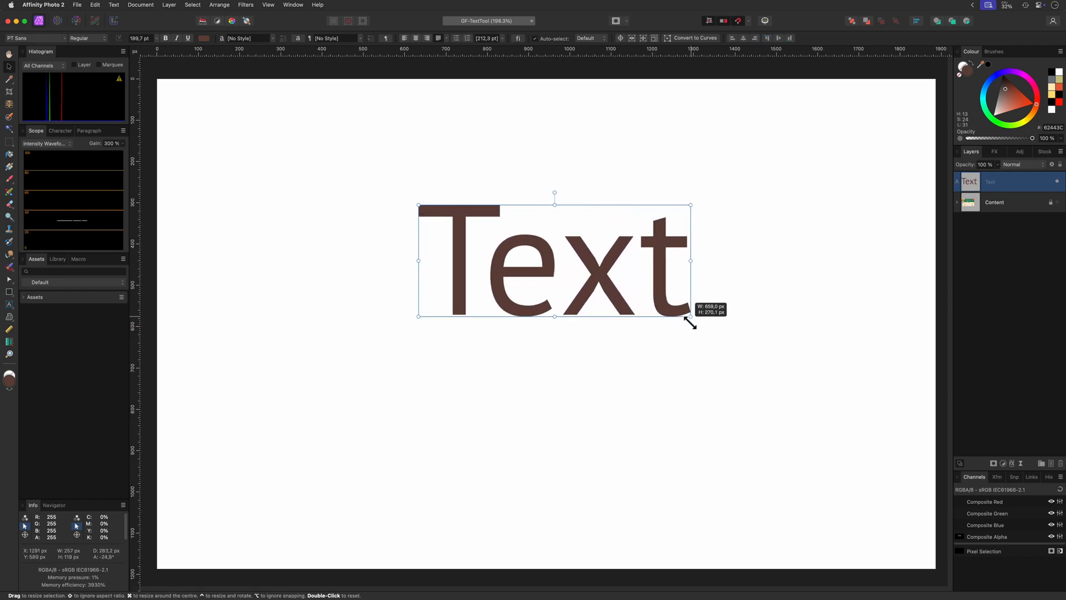
pyautogui.moveTo(689, 316); pyautogui.dragTo(660, 302)
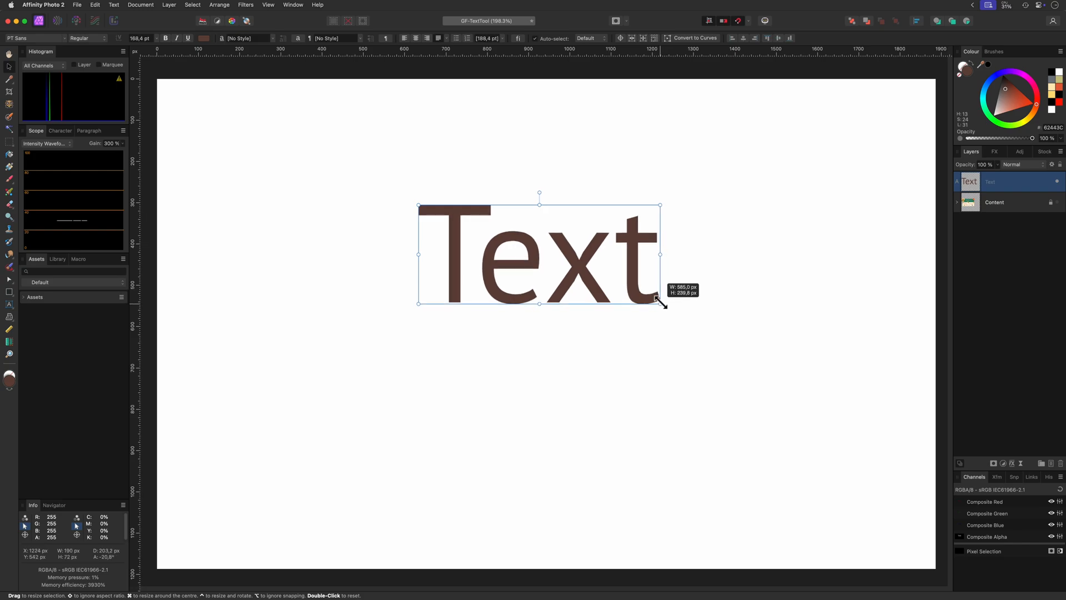
pyautogui.moveTo(659, 301); pyautogui.dragTo(648, 299)
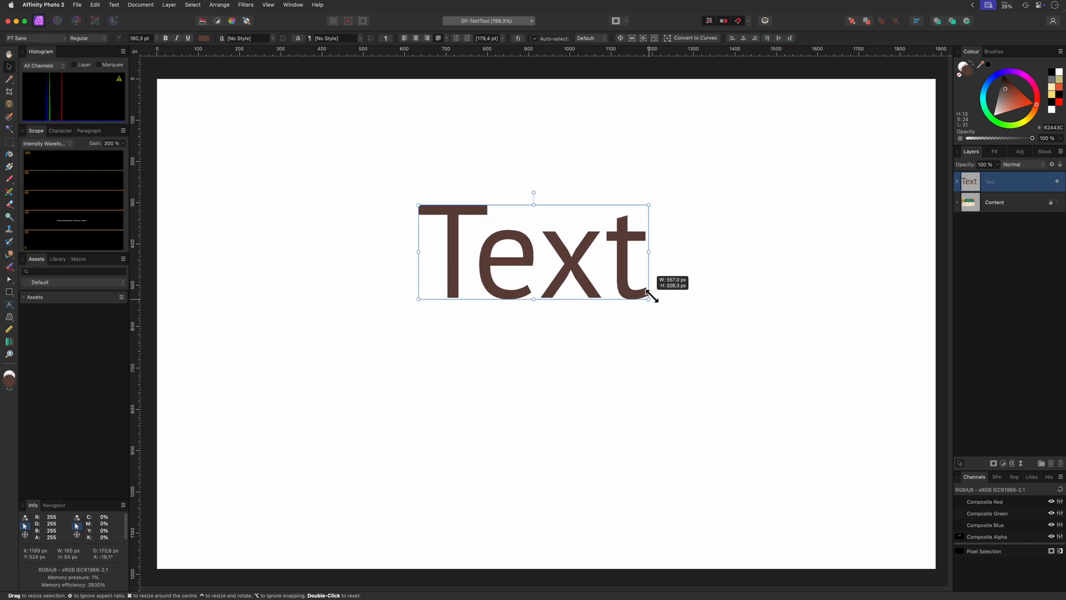
pyautogui.moveTo(650, 299); pyautogui.dragTo(740, 280)
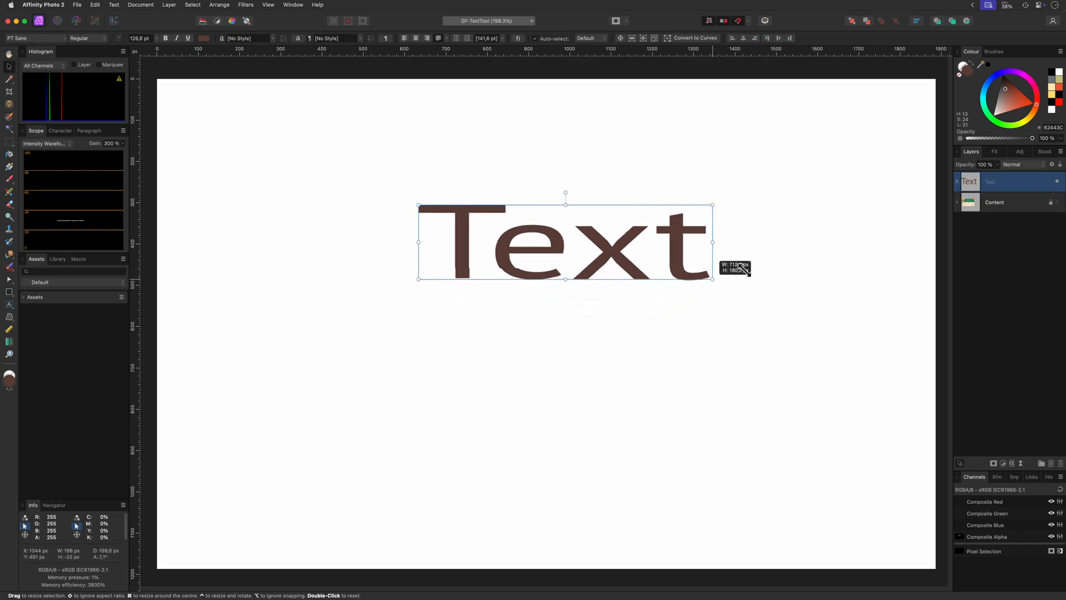
pyautogui.moveTo(711, 280); pyautogui.dragTo(542, 314)
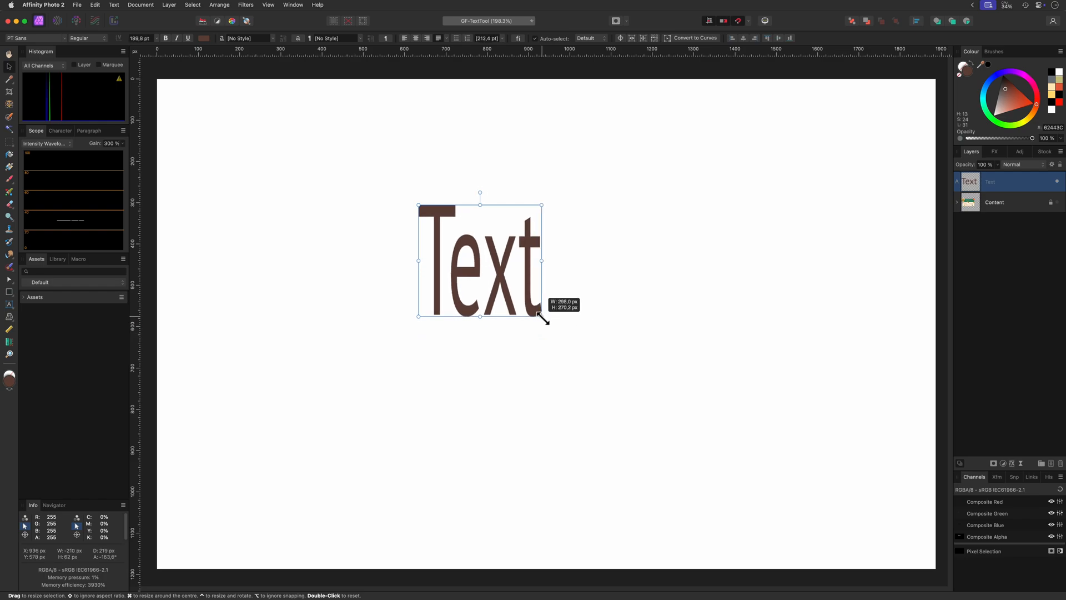
pyautogui.moveTo(542, 316); pyautogui.dragTo(598, 279)
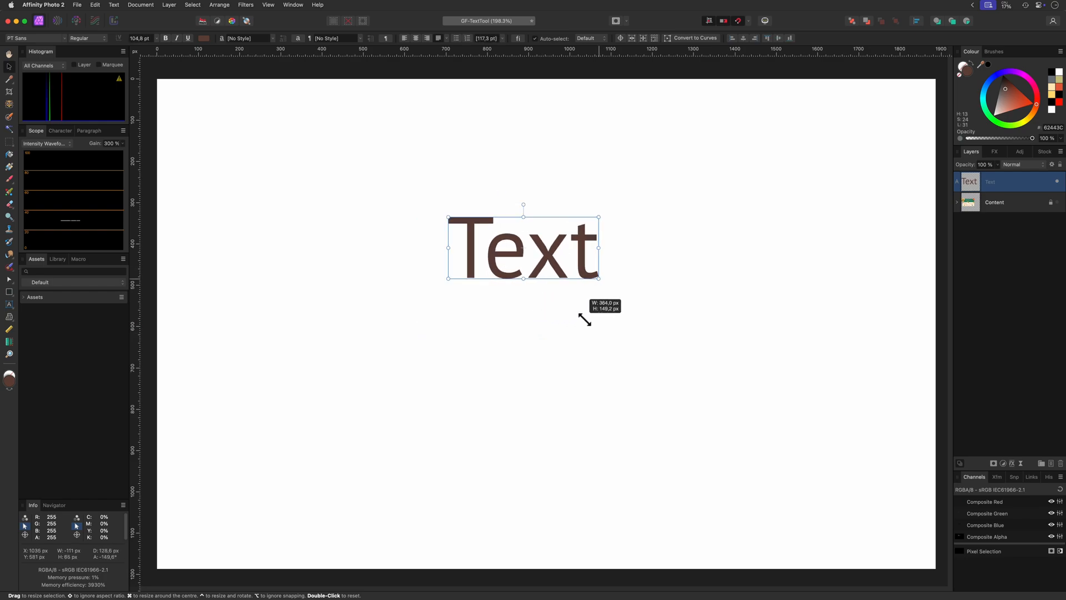
pyautogui.moveTo(598, 279); pyautogui.dragTo(604, 280)
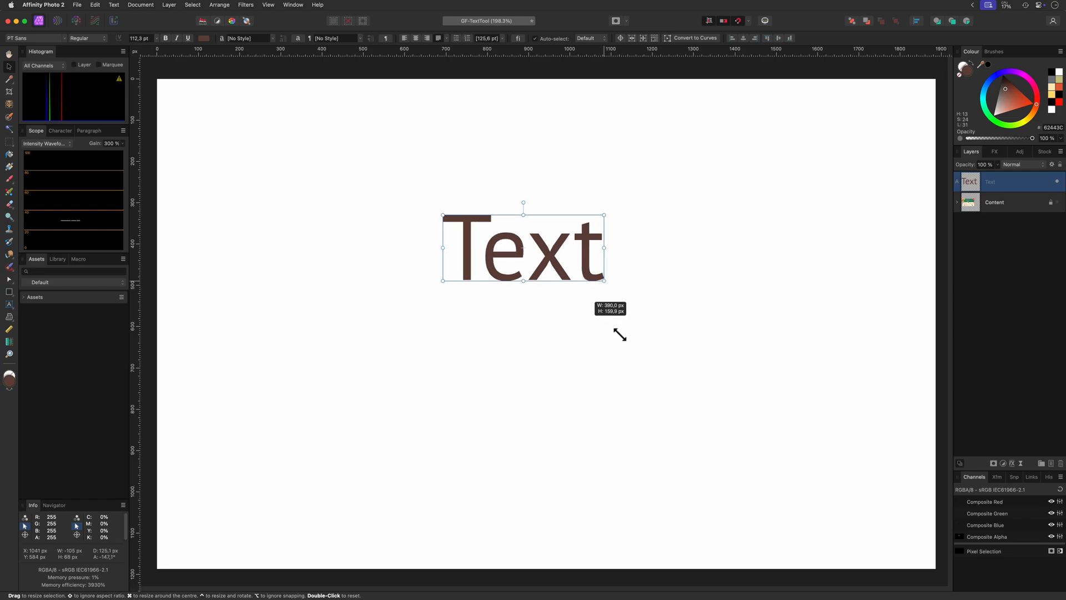
pyautogui.moveTo(604, 280); pyautogui.dragTo(620, 287)
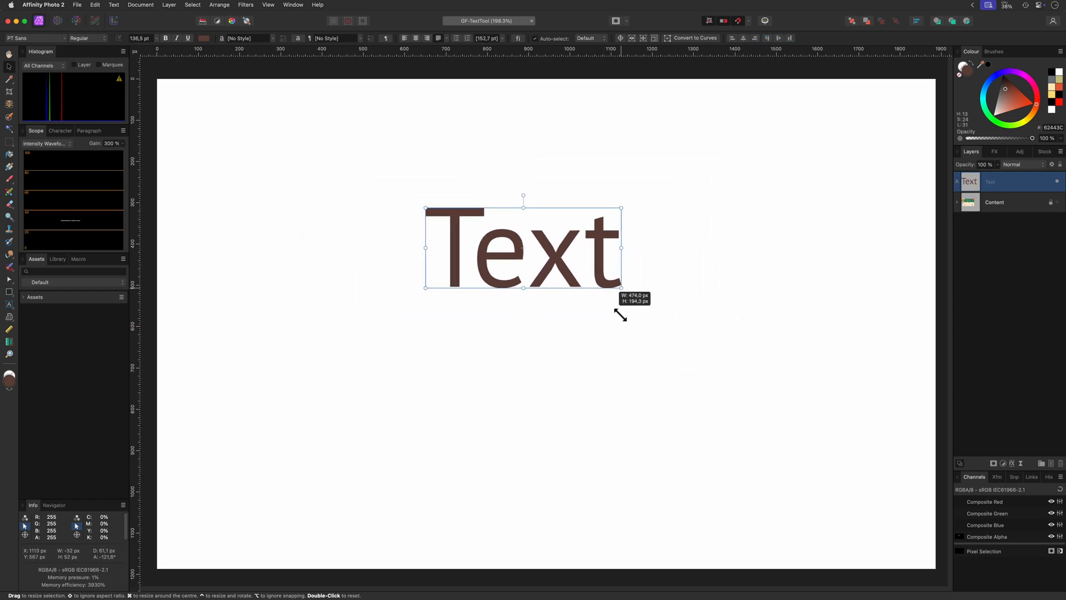
pyautogui.moveTo(619, 289); pyautogui.dragTo(611, 284)
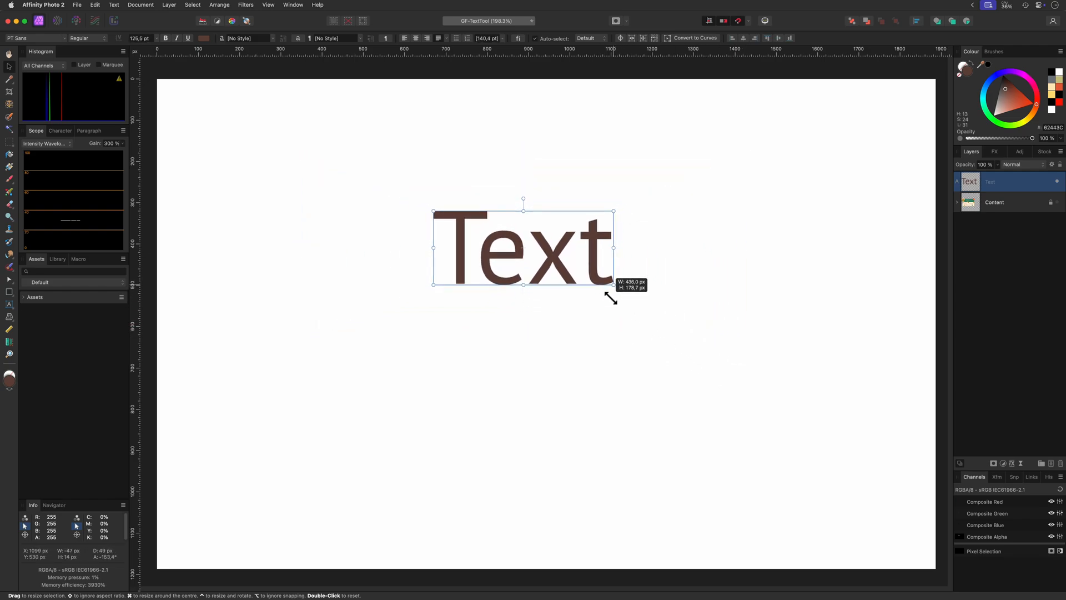
# - Rotate and enlarge 'Text' to a final upward tilt of roughly 13 degrees
pyautogui.moveTo(613, 285); pyautogui.dragTo(582, 341)
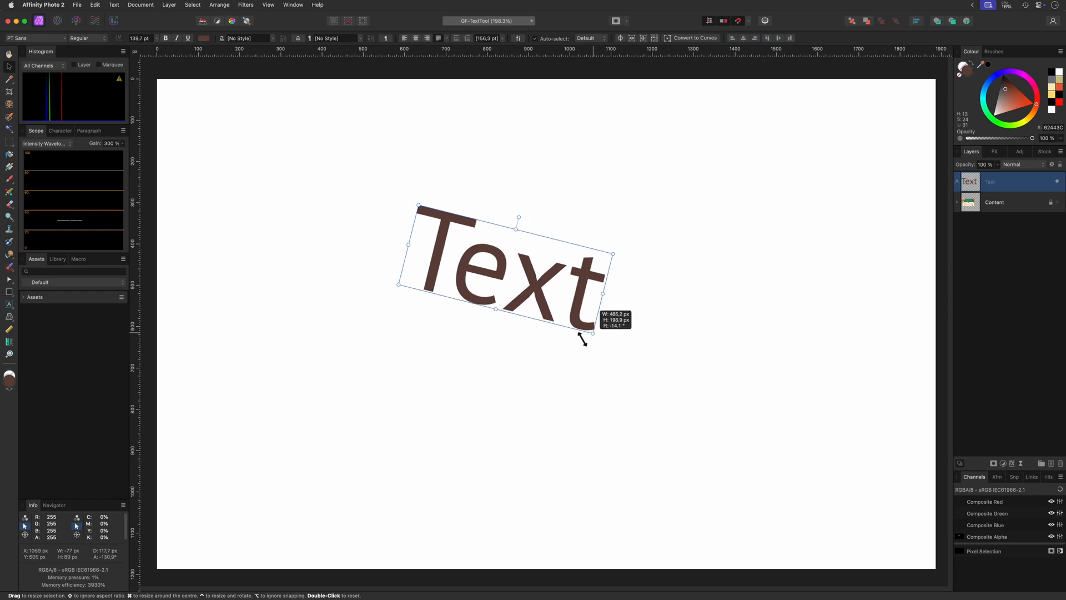
pyautogui.moveTo(583, 340); pyautogui.dragTo(561, 190)
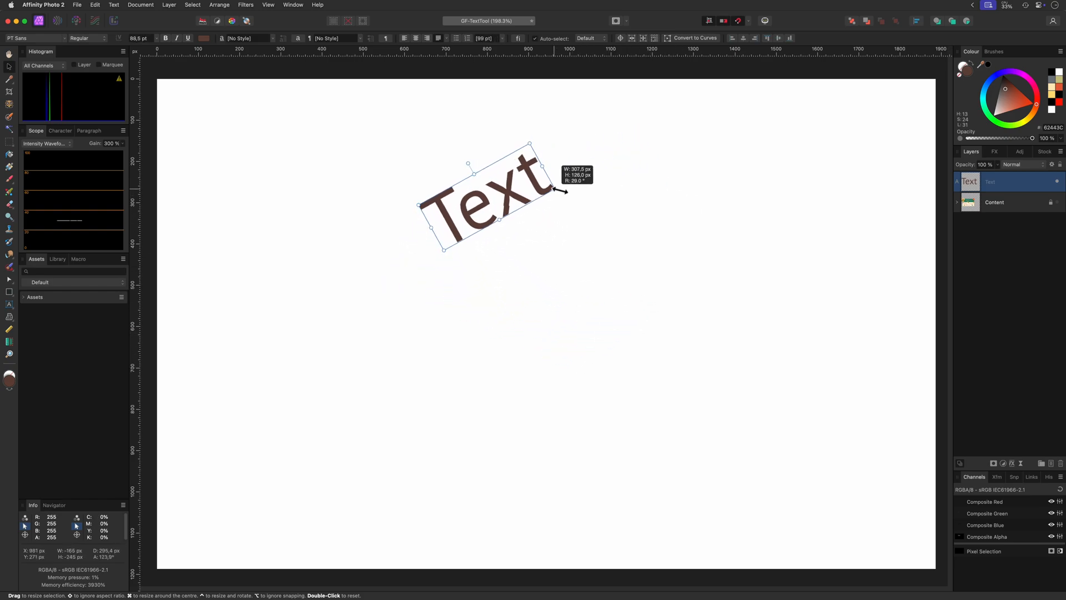
pyautogui.moveTo(563, 192); pyautogui.dragTo(686, 249)
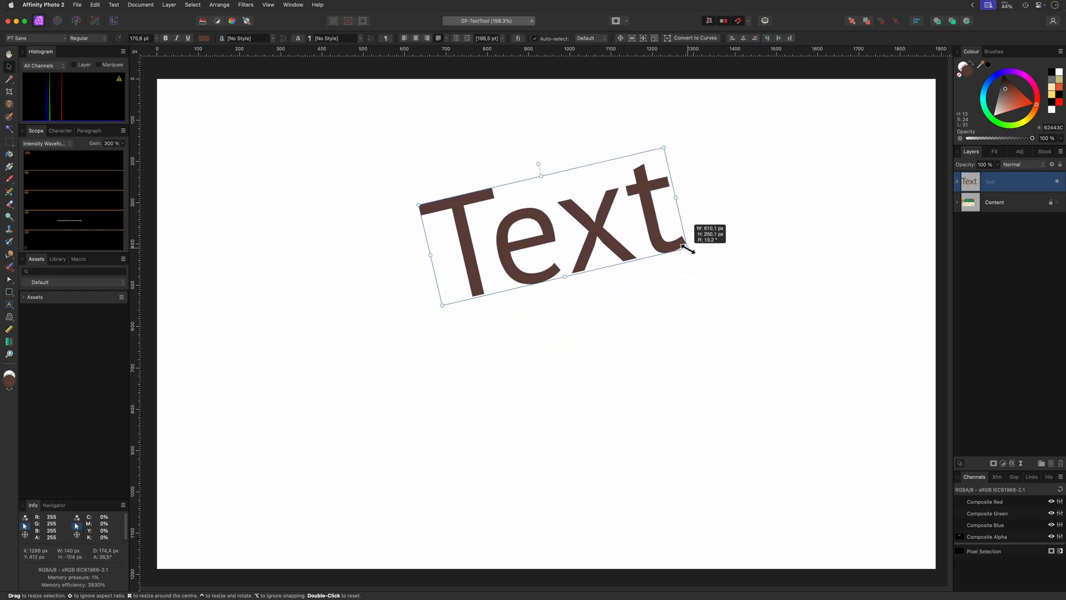
pyautogui.moveTo(688, 250); pyautogui.dragTo(690, 247)
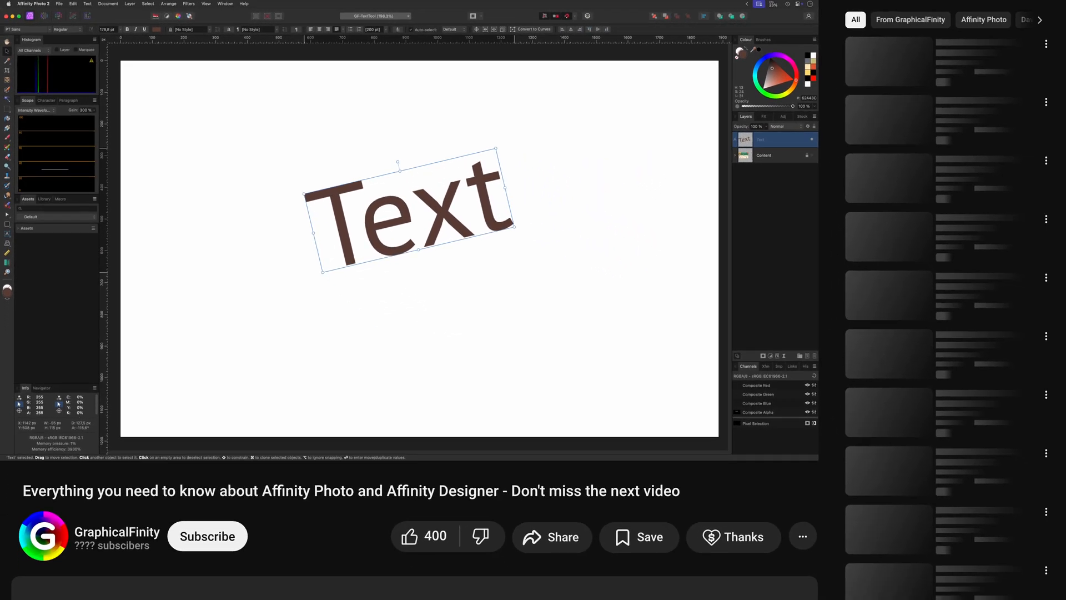
# - Subscribe to the tutorial's channel below the YouTube video
pyautogui.click(207, 536)
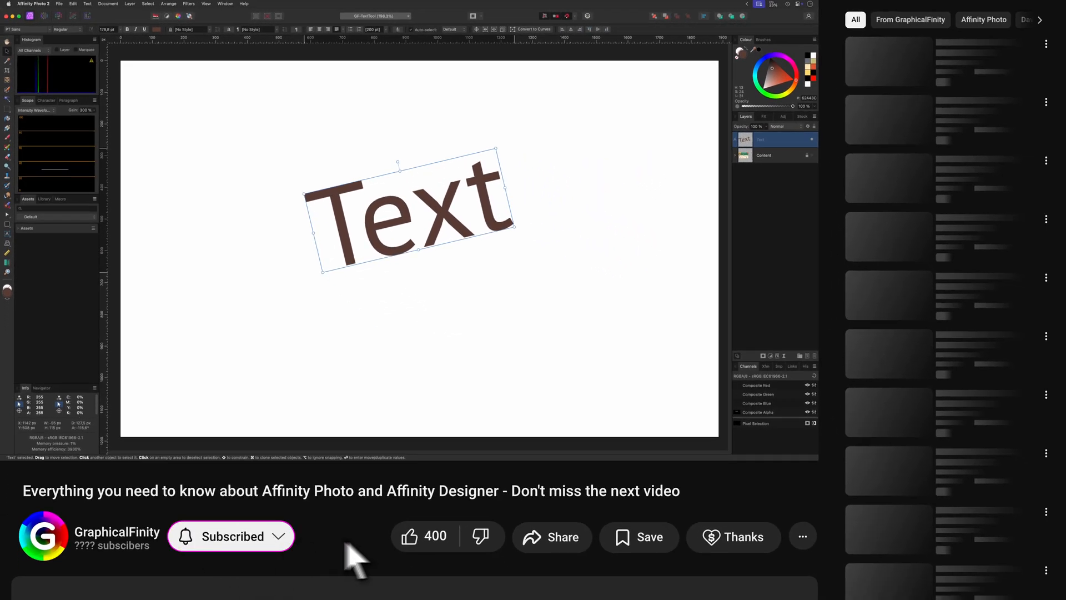
pyautogui.click(411, 536)
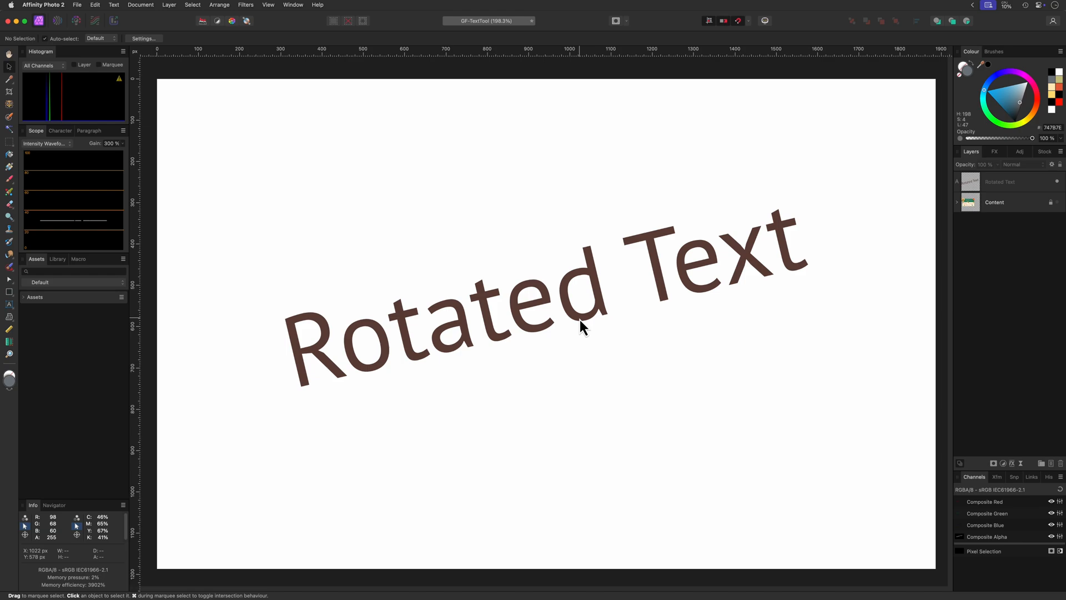
# - Select and deselect the tilted 'Rotated Text' on the canvas
pyautogui.click(581, 327)
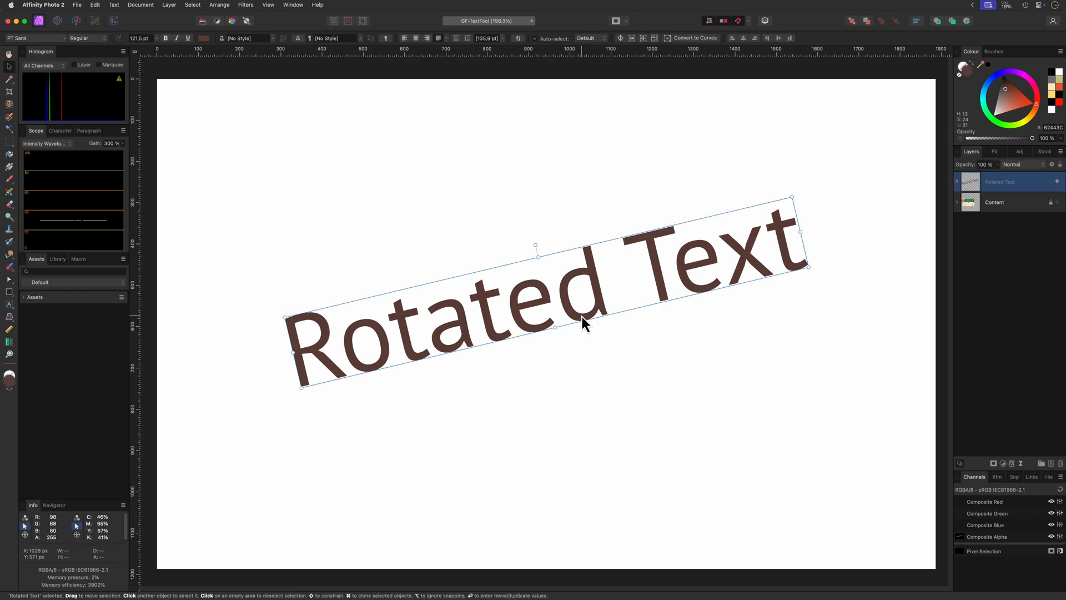
pyautogui.click(702, 276)
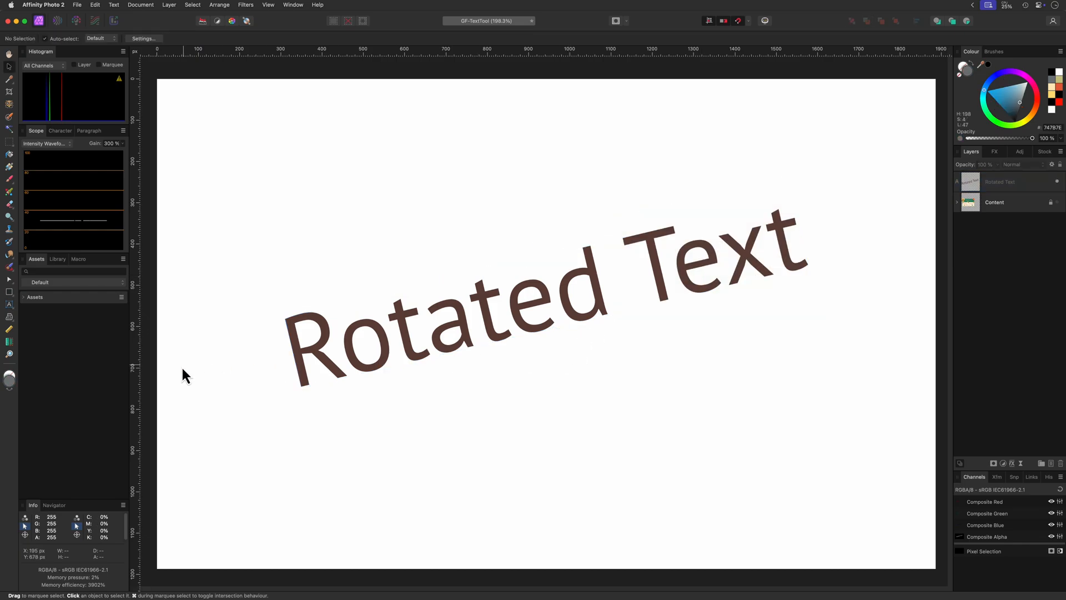
pyautogui.click(9, 304)
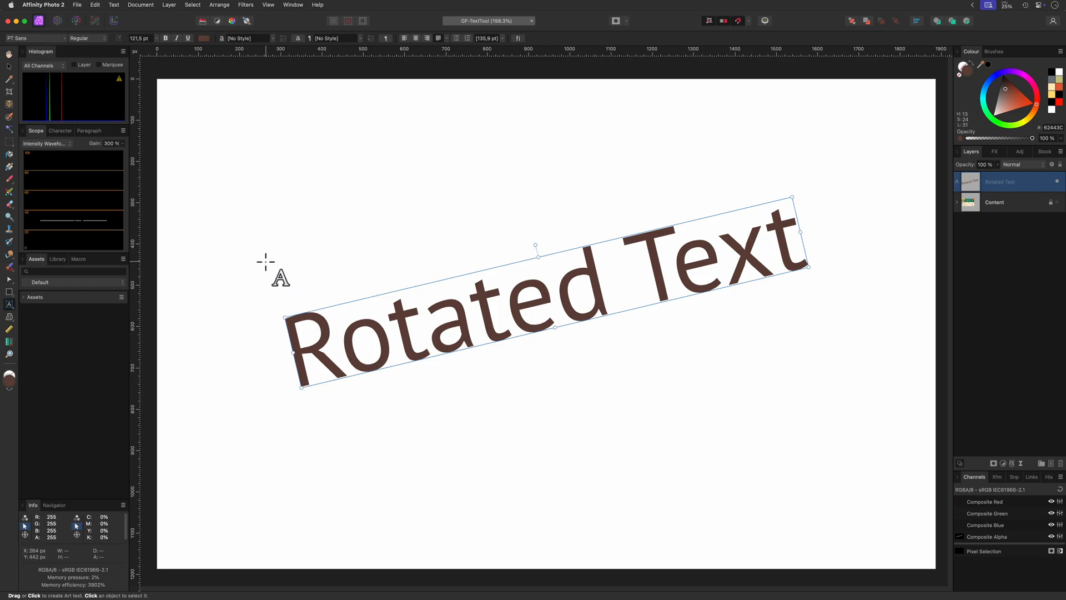
# - Drag across the canvas and return to the 'Rotated Text' with the Artistic Text Tool
pyautogui.moveTo(326, 306); pyautogui.dragTo(541, 306)
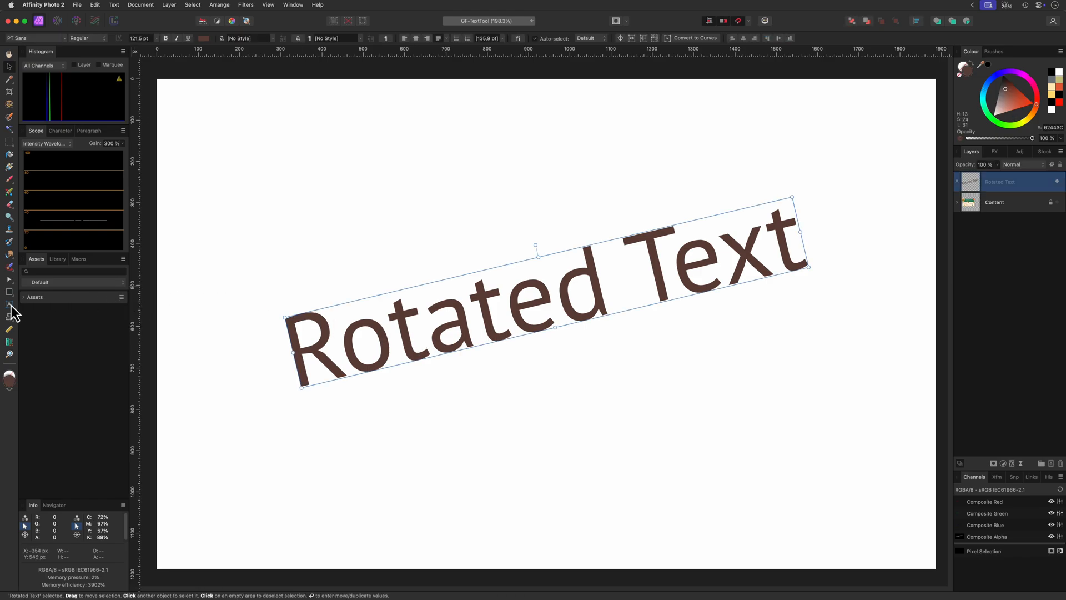
pyautogui.click(8, 305)
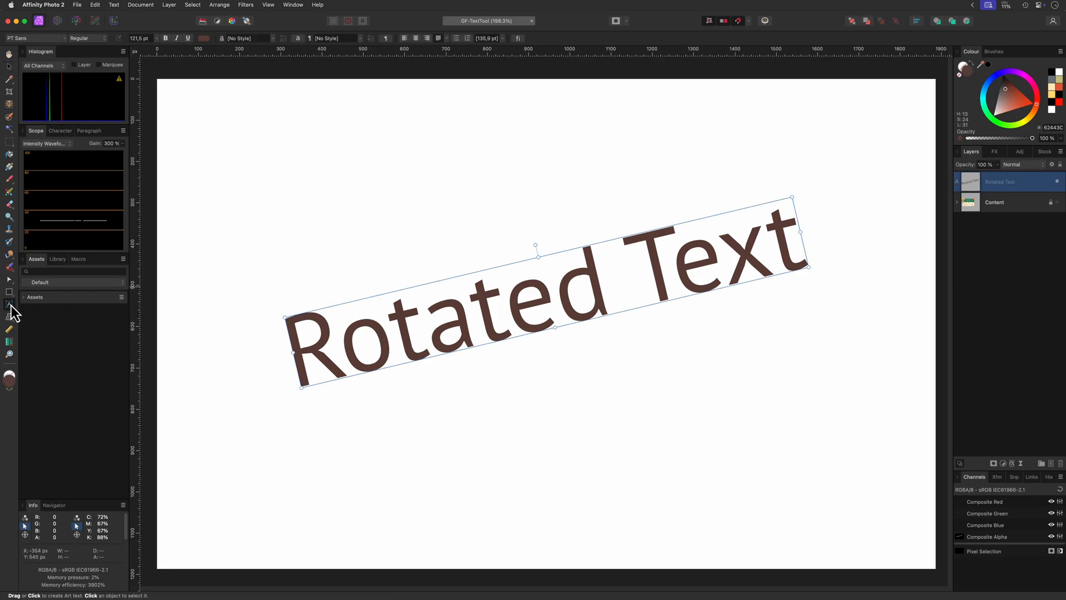
pyautogui.click(608, 285)
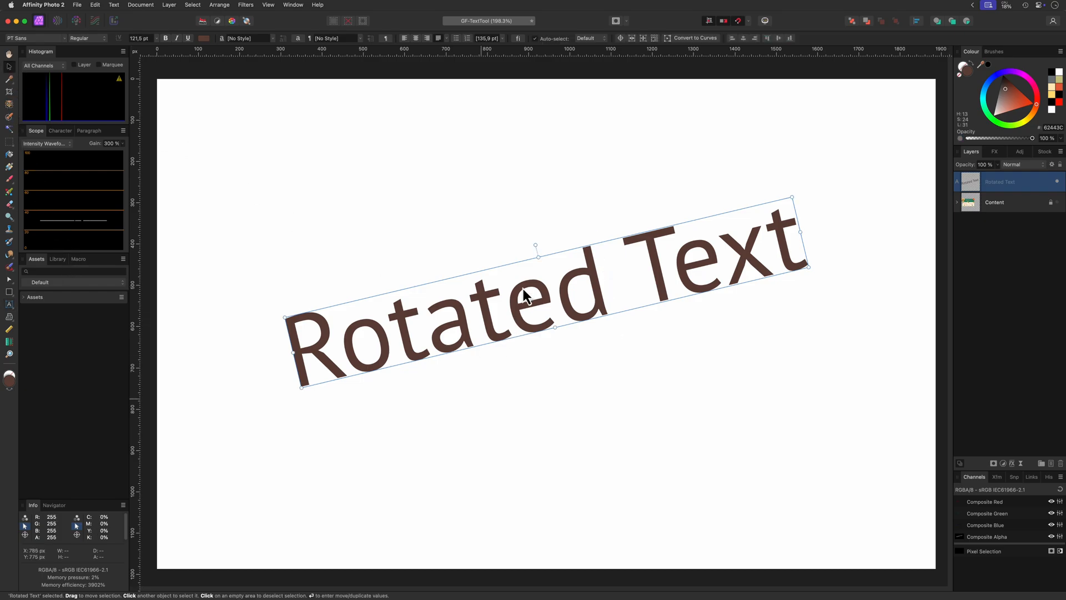
# - Shear the rotated text into a slant and insert a comma so it reads 'Rotated, Text'
pyautogui.moveTo(535, 246); pyautogui.dragTo(567, 246)
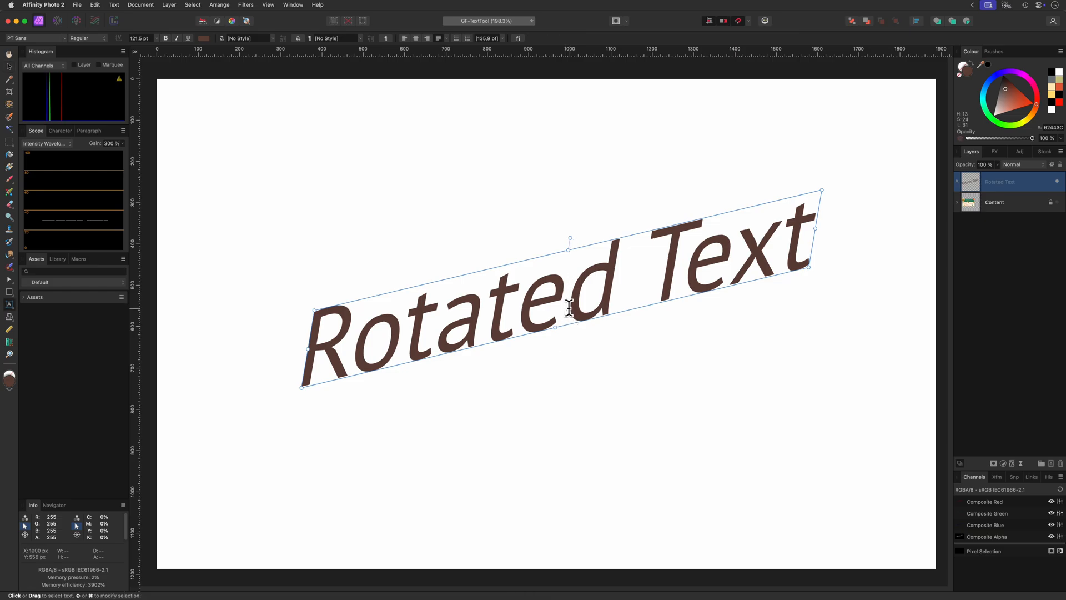
pyautogui.write(',')
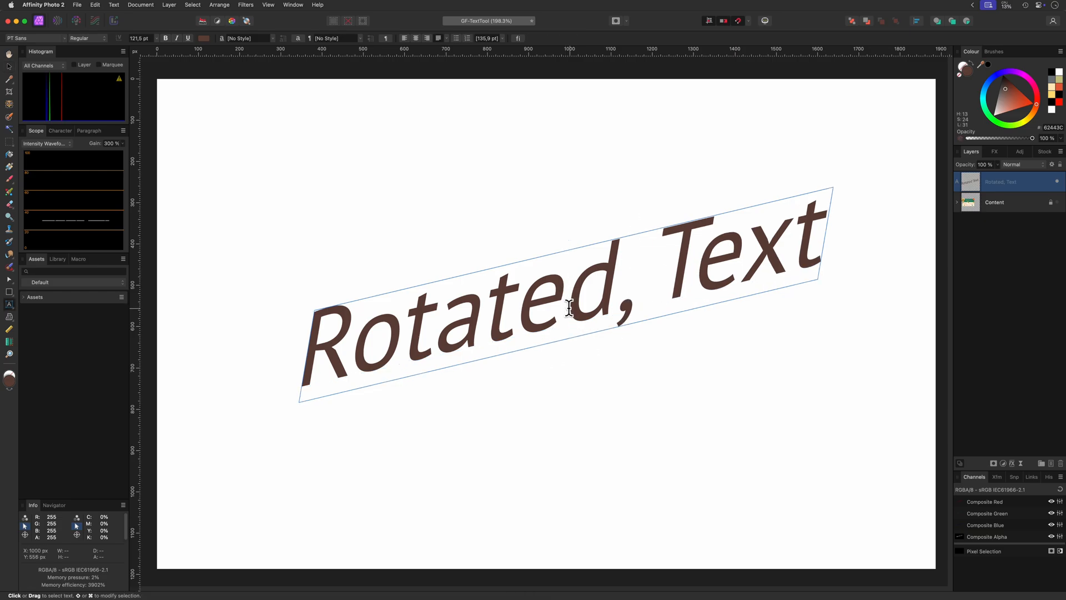
pyautogui.click(586, 315)
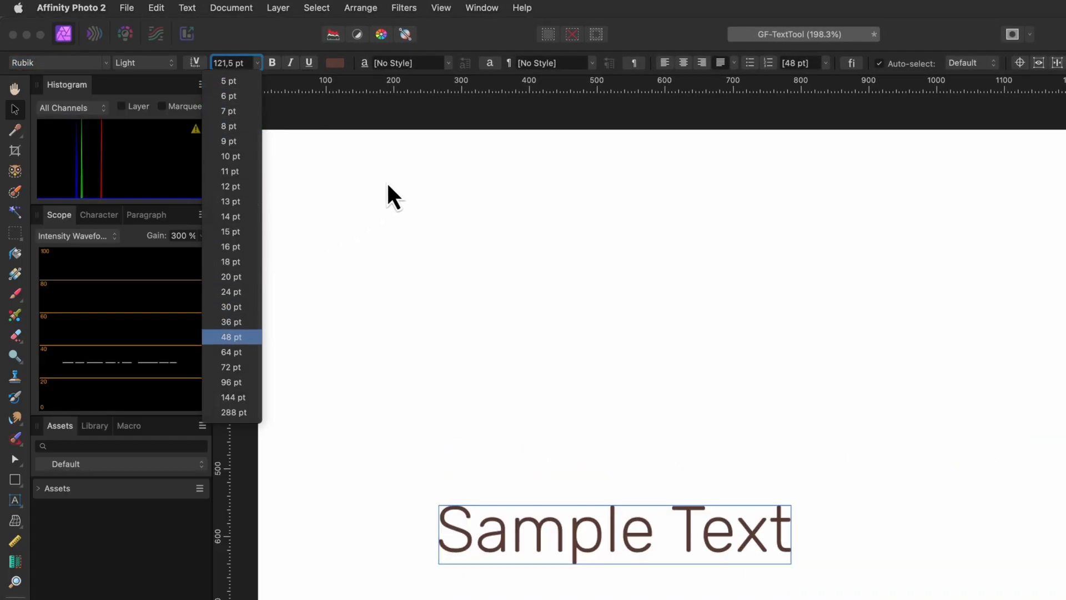
# - Set 'Sample Text' to 96 pt Rubik in a bold italic style
pyautogui.click(230, 382)
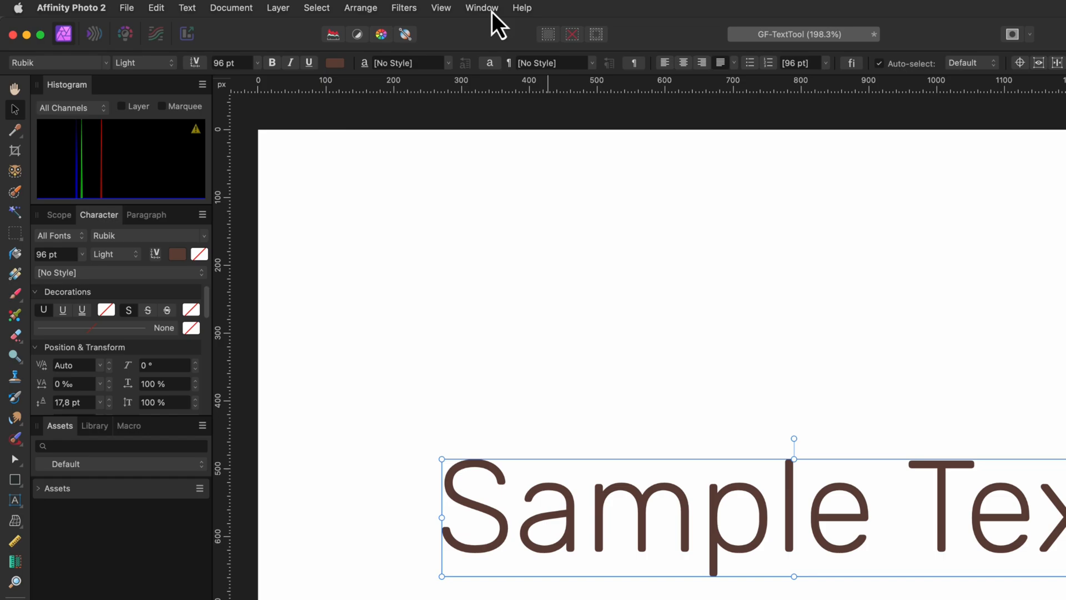
pyautogui.click(482, 8)
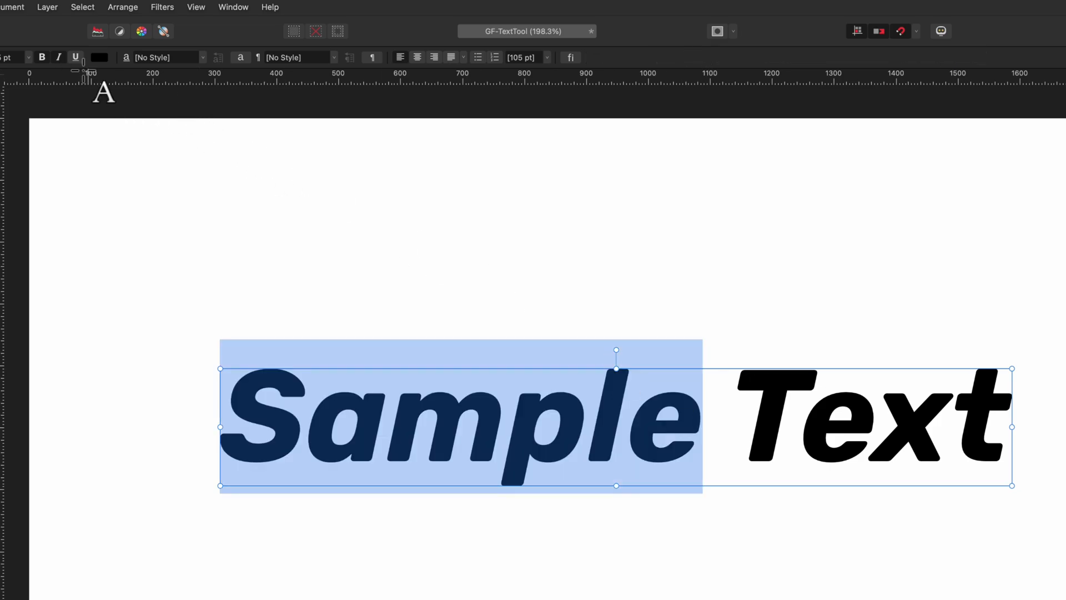
# - Make 'Sample Text' black and adjust its selection on the canvas
pyautogui.click(41, 57)
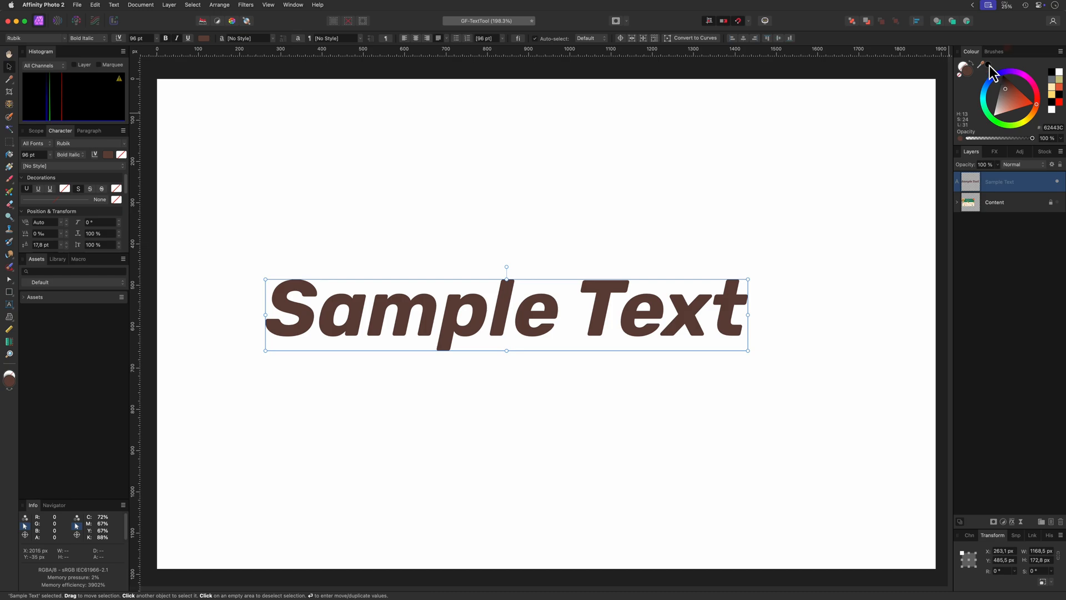
pyautogui.click(997, 97)
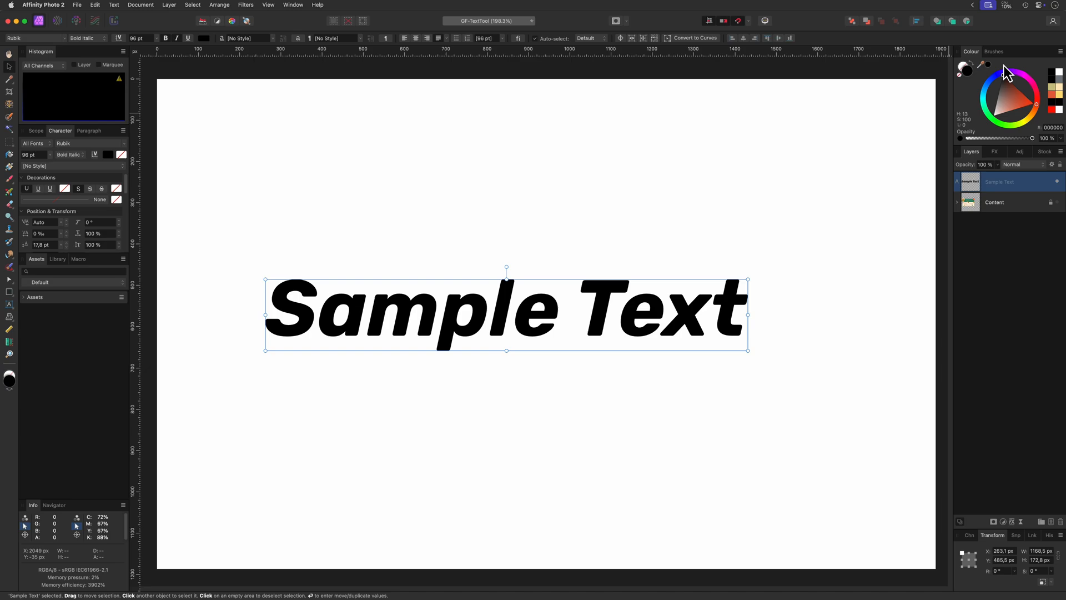
pyautogui.moveTo(506, 313); pyautogui.dragTo(541, 321)
pyautogui.write(' with multiple words')
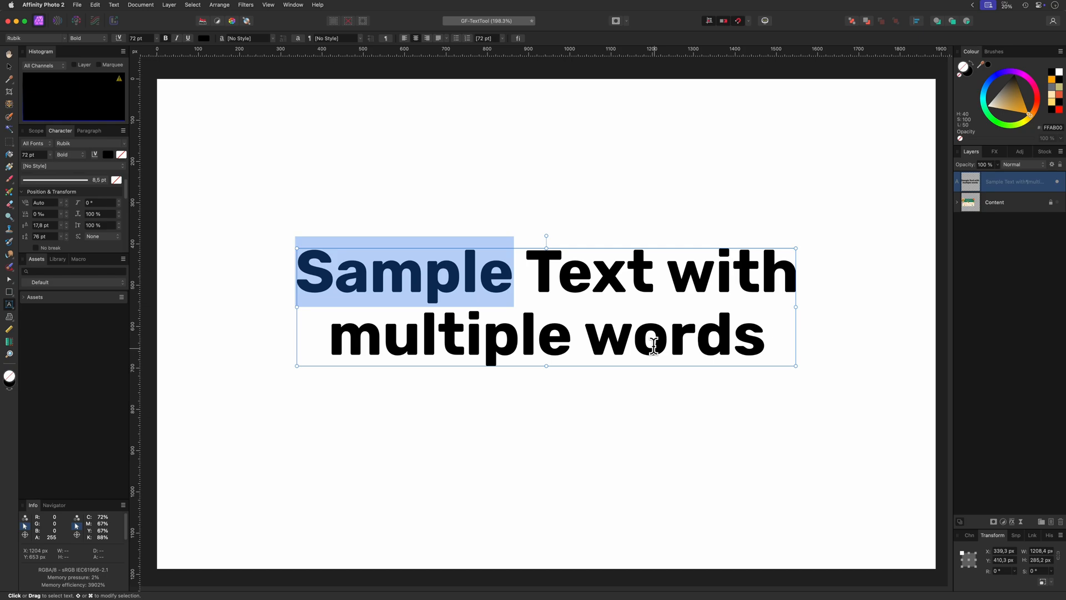
pyautogui.doubleClick(671, 342)
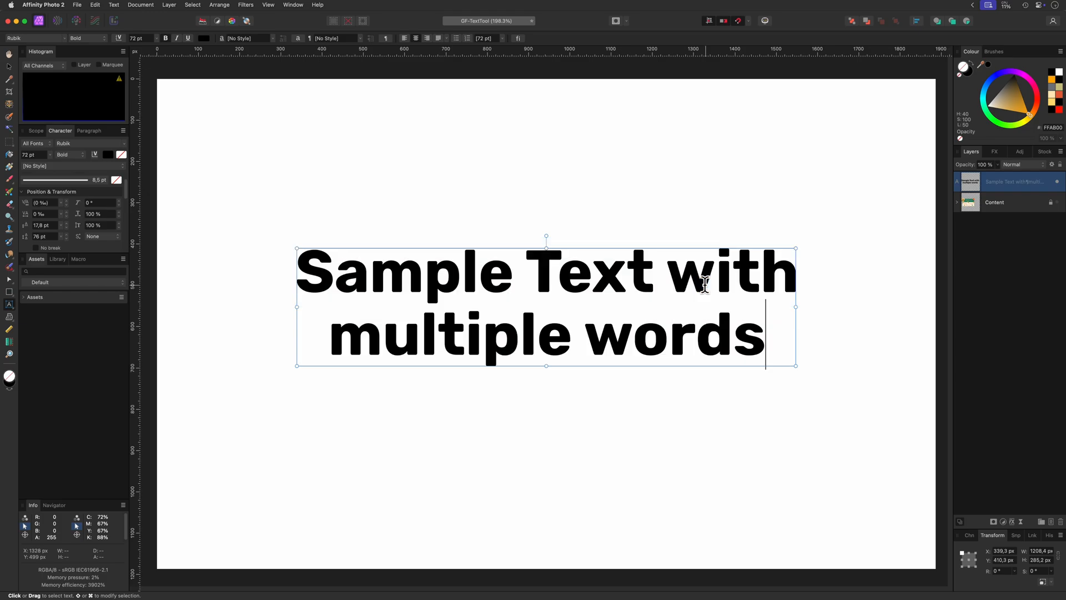
pyautogui.press('cmd+a')
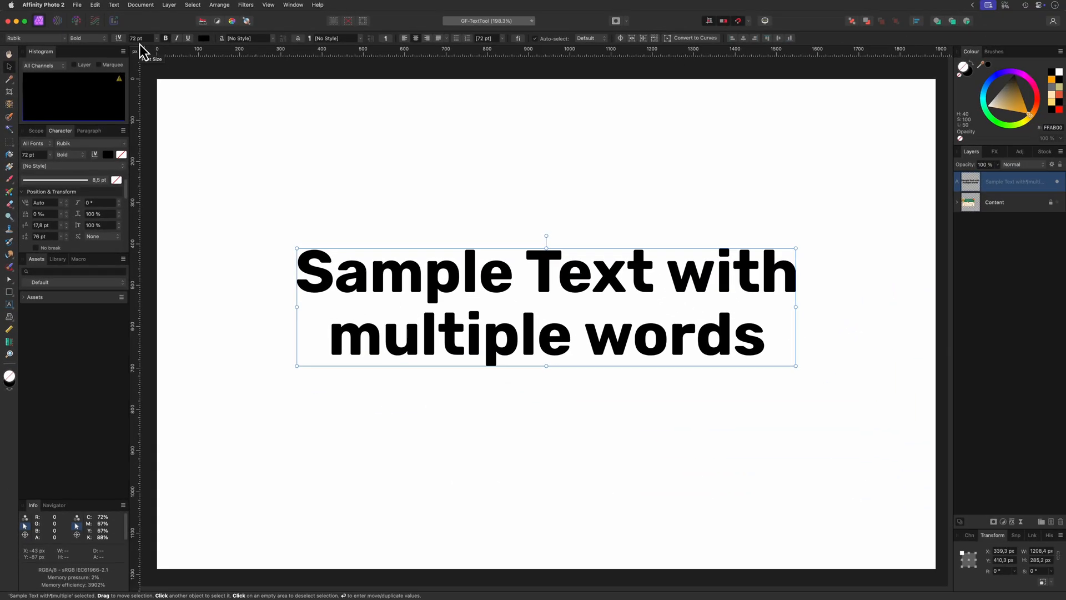
pyautogui.click(43, 4)
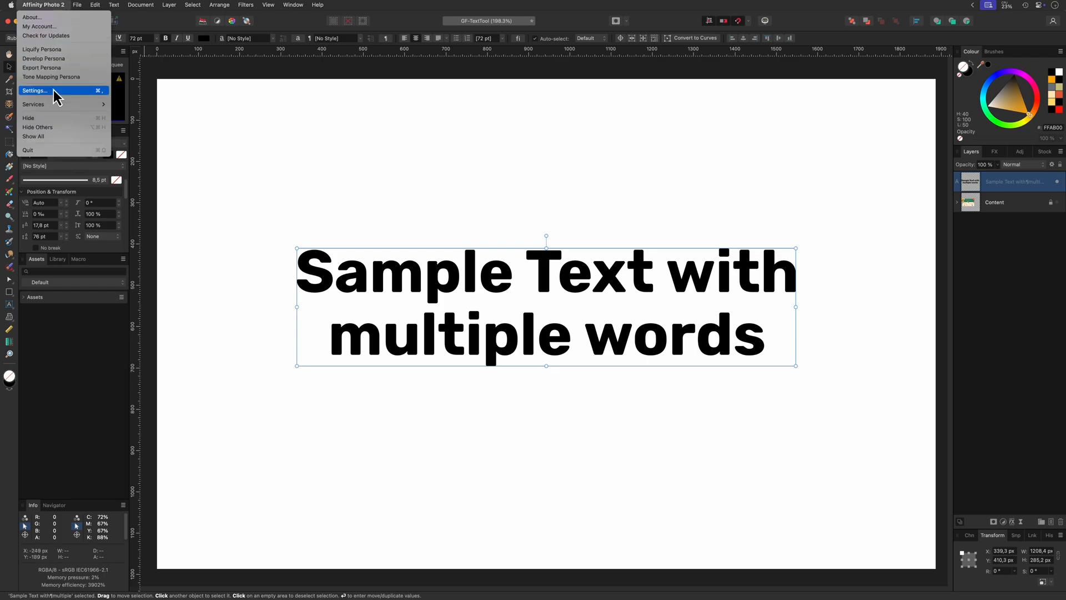
pyautogui.click(35, 90)
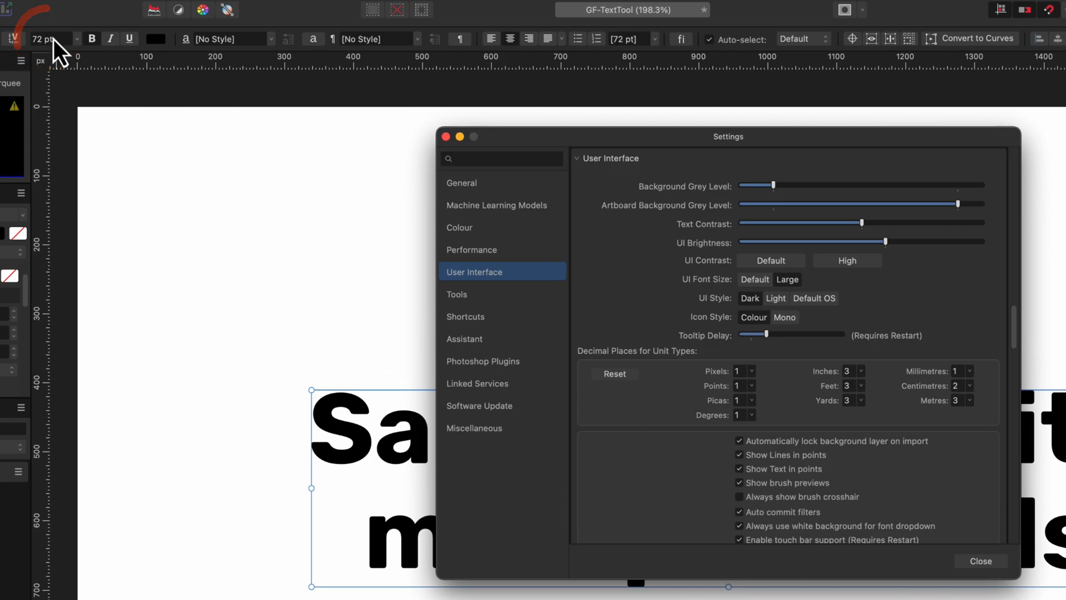
pyautogui.click(981, 561)
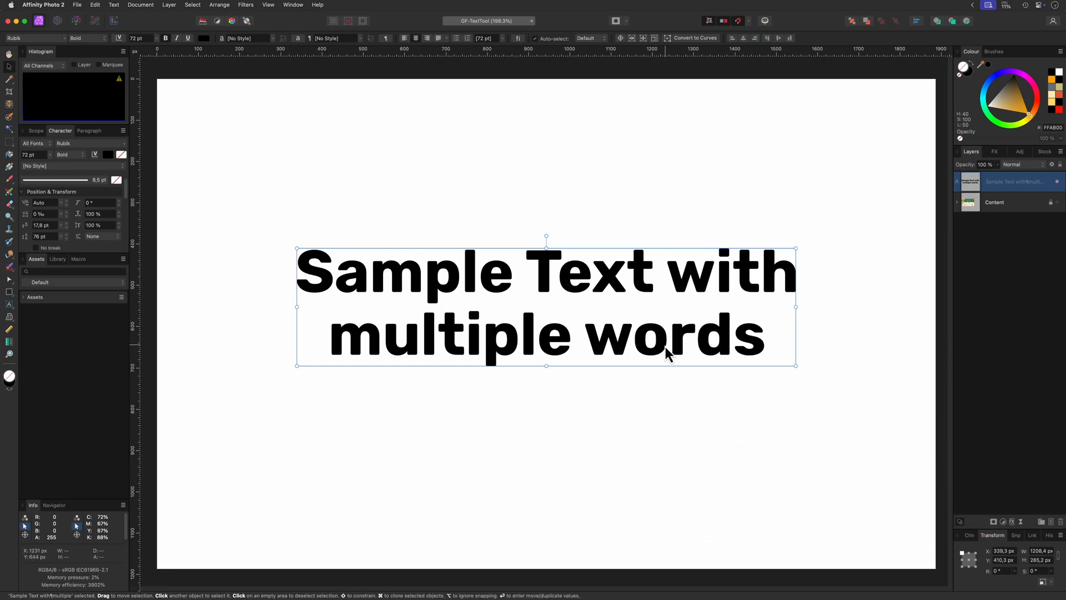
pyautogui.click(667, 342)
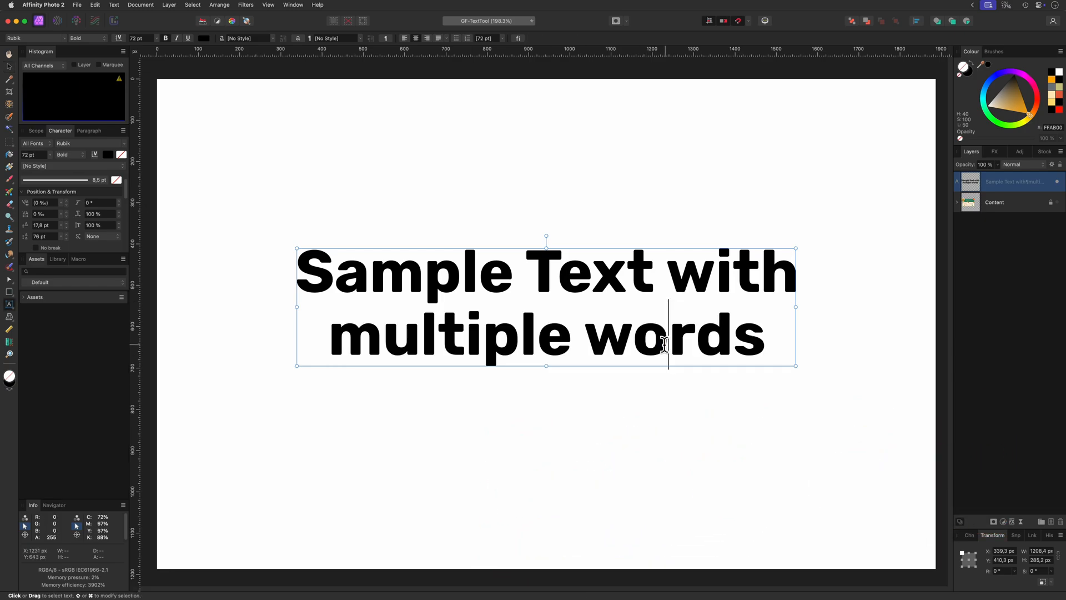
pyautogui.doubleClick(675, 339)
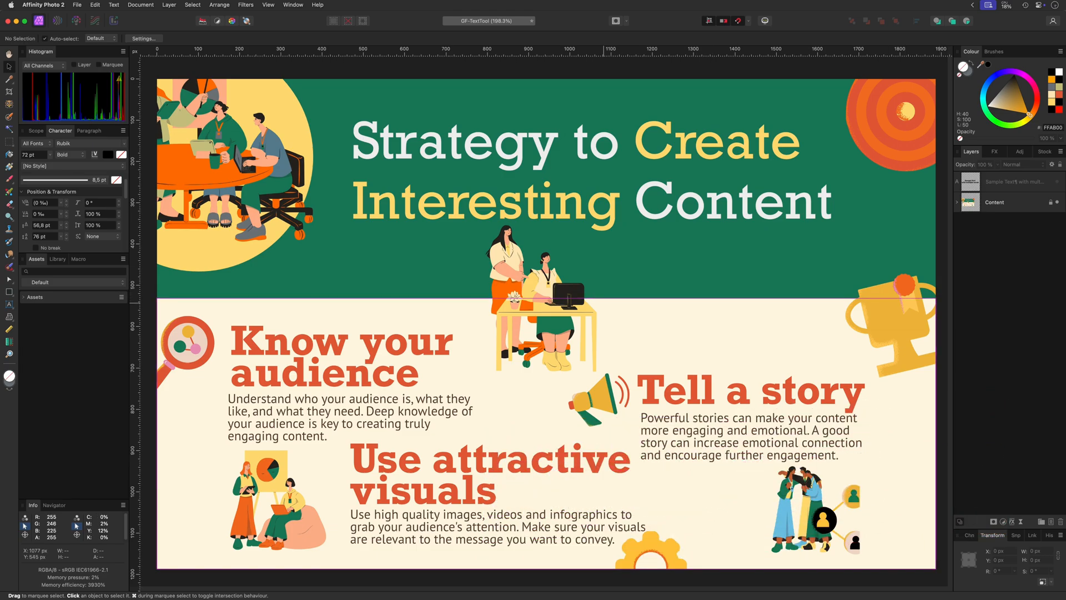
# - Centre-align the two-line text so 'Sample Text' sits above 'with multiple words'
pyautogui.click(171, 6)
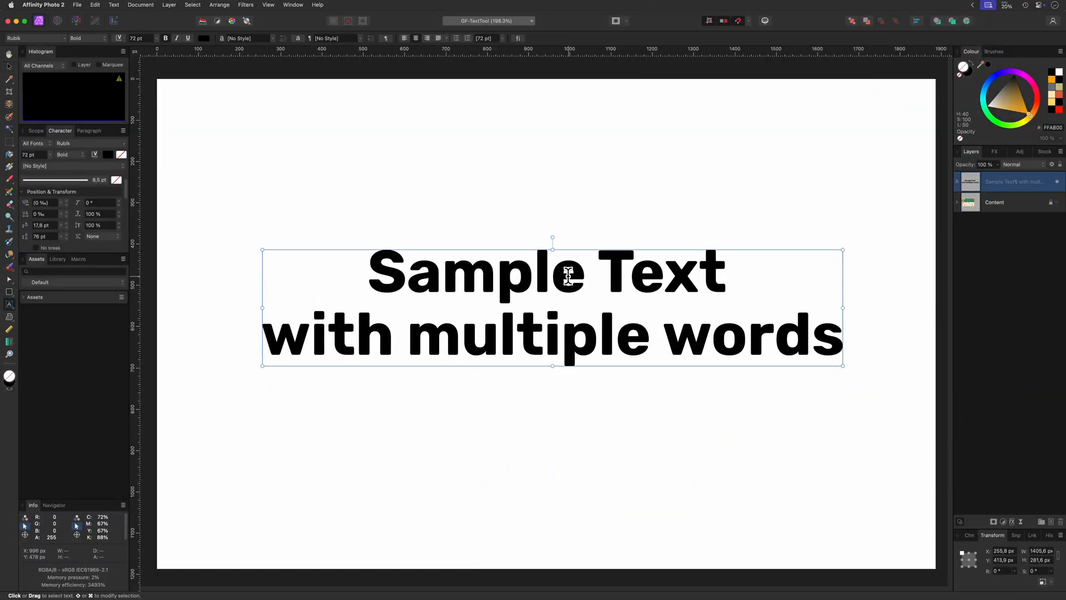
# - Try Small Caps on the word 'Sample' via the Capitalisation menu, then return it to None
pyautogui.rightClick(560, 278)
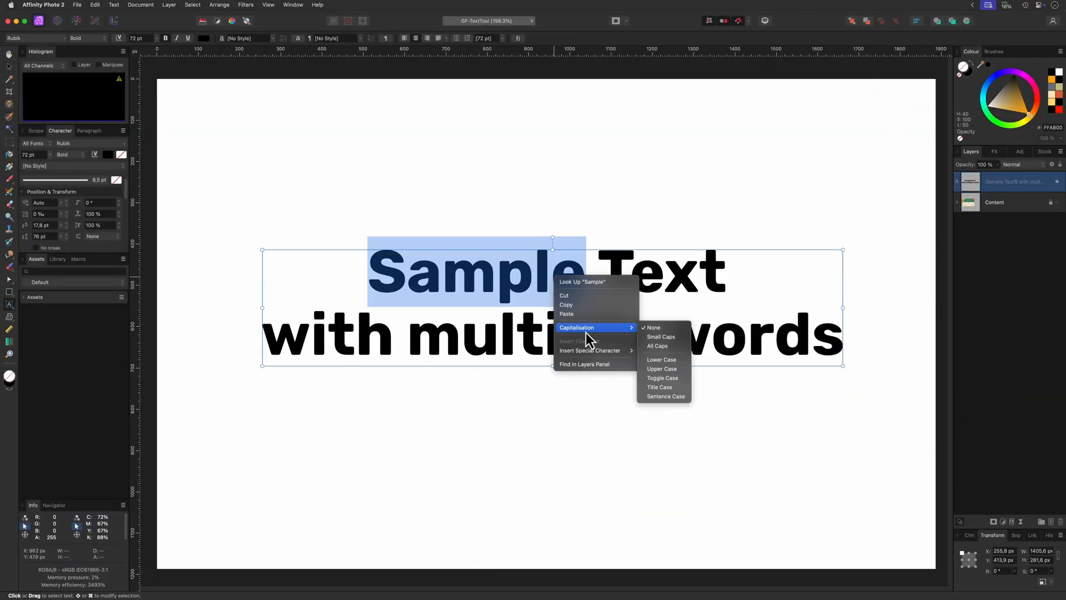
pyautogui.click(661, 336)
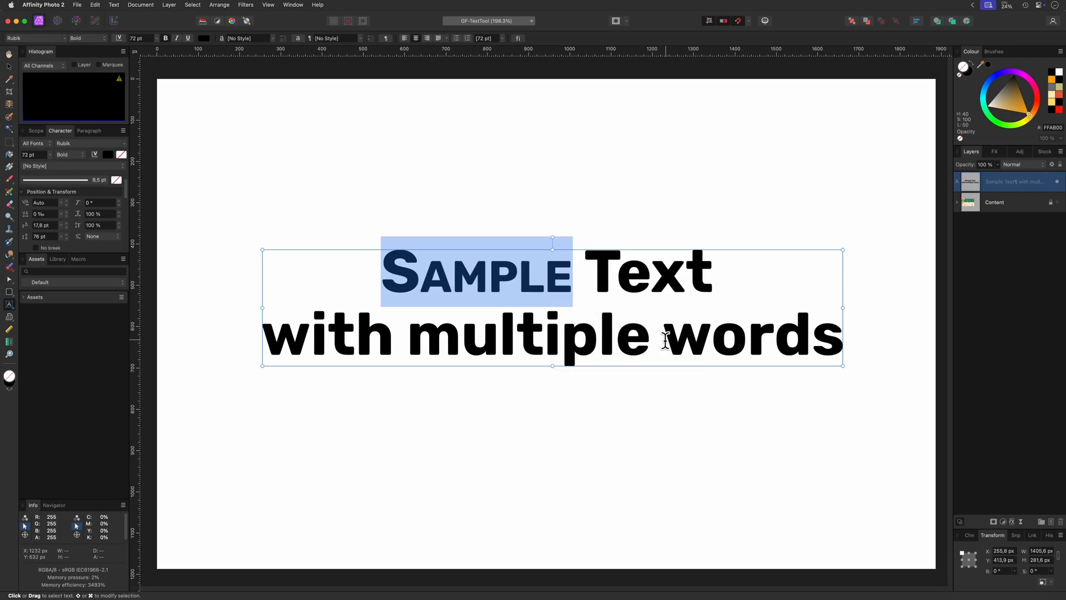
pyautogui.rightClick(666, 337)
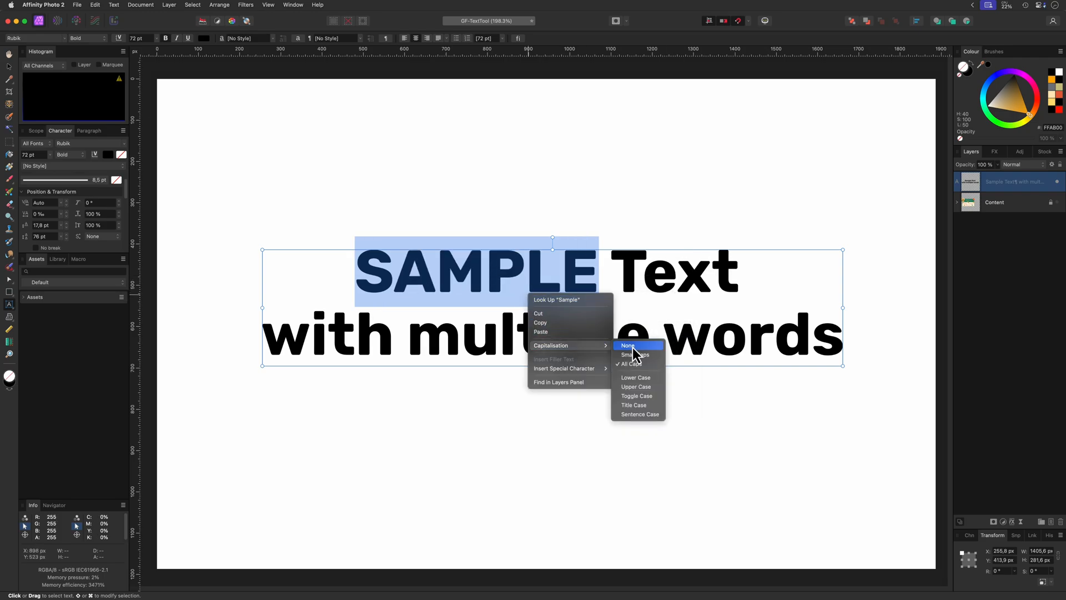
pyautogui.click(628, 346)
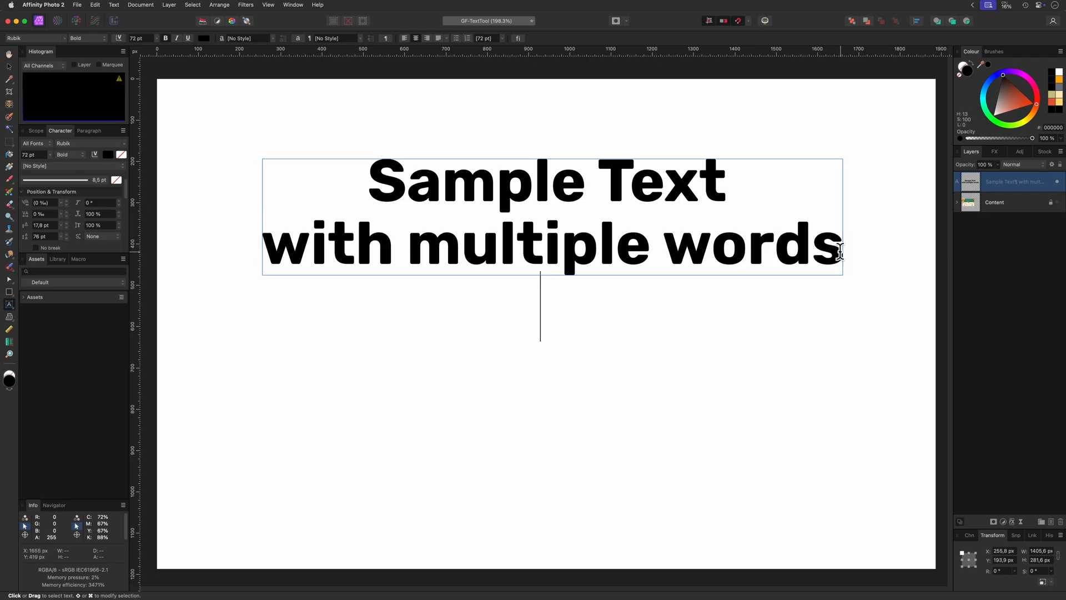
# - Place sample-text.txt into the text frame, then undo the import to restore the Sample Text
pyautogui.click(80, 4)
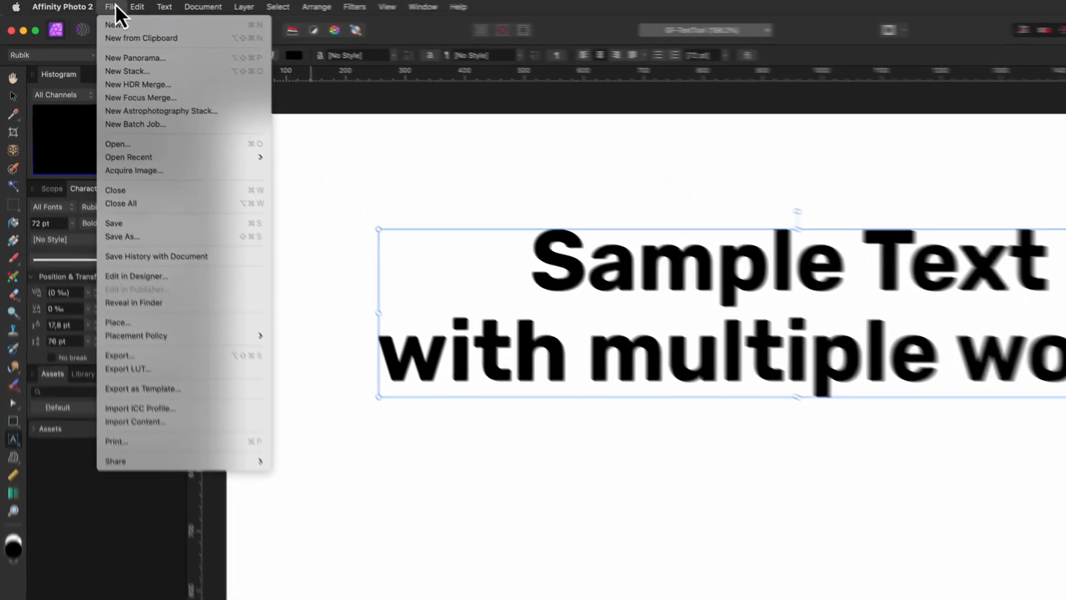
pyautogui.press('Escape')
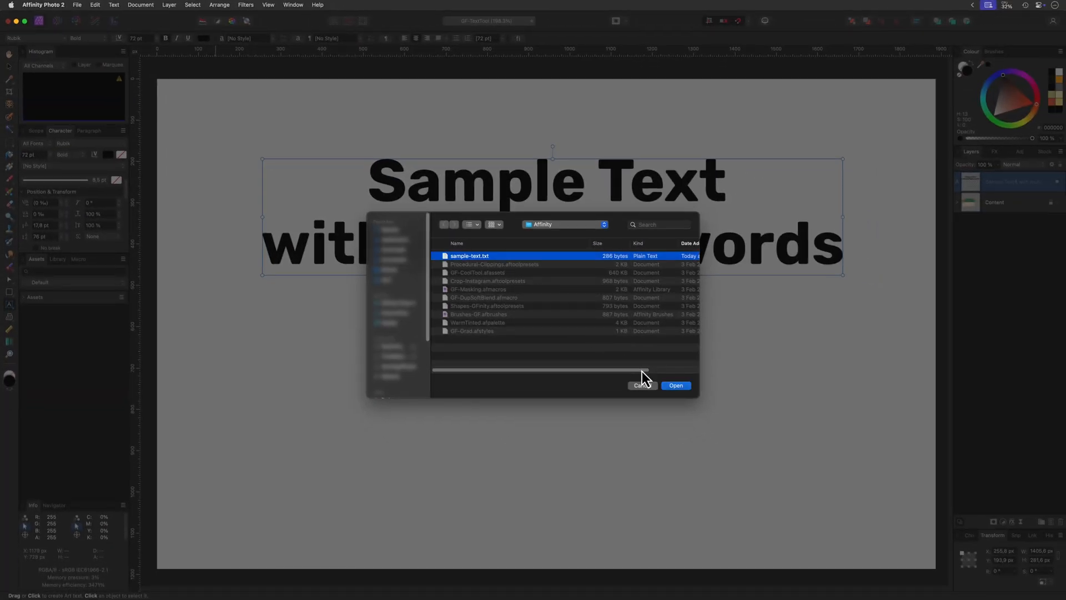
pyautogui.click(675, 385)
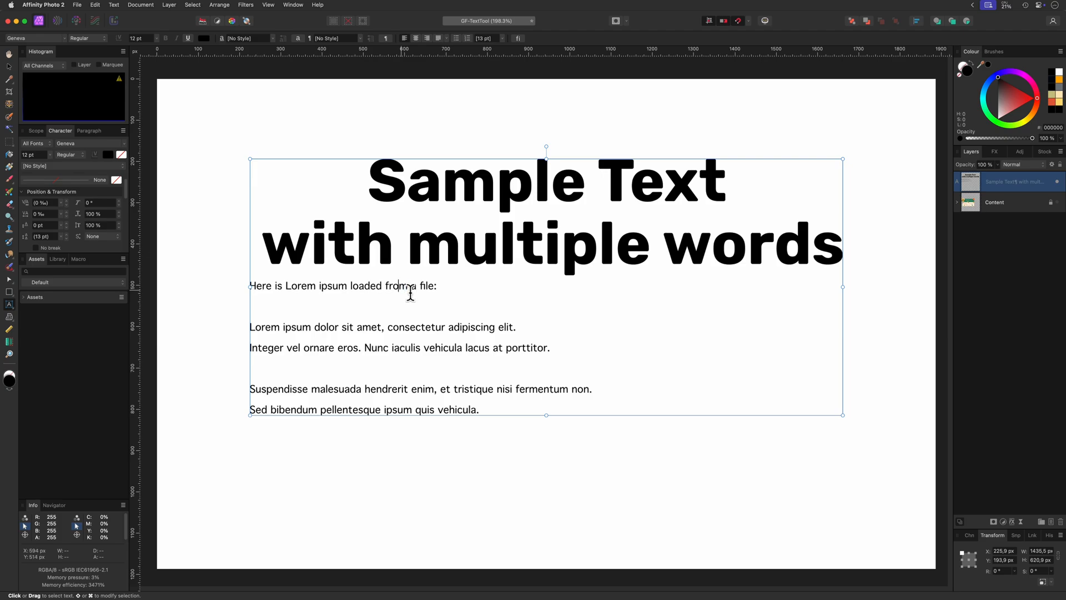
pyautogui.moveTo(399, 285); pyautogui.dragTo(429, 285)
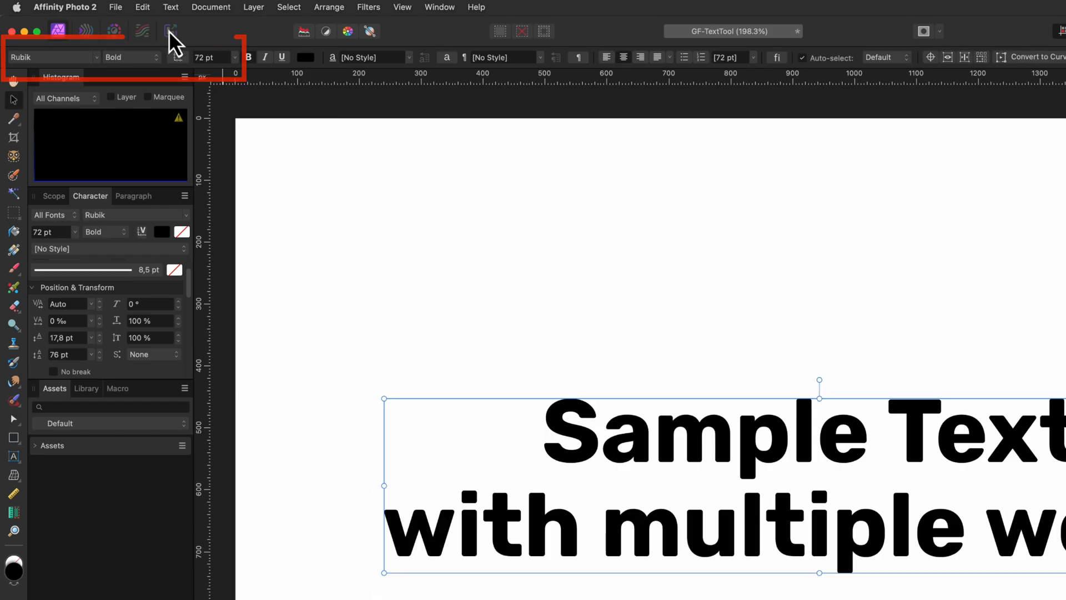
pyautogui.click(142, 6)
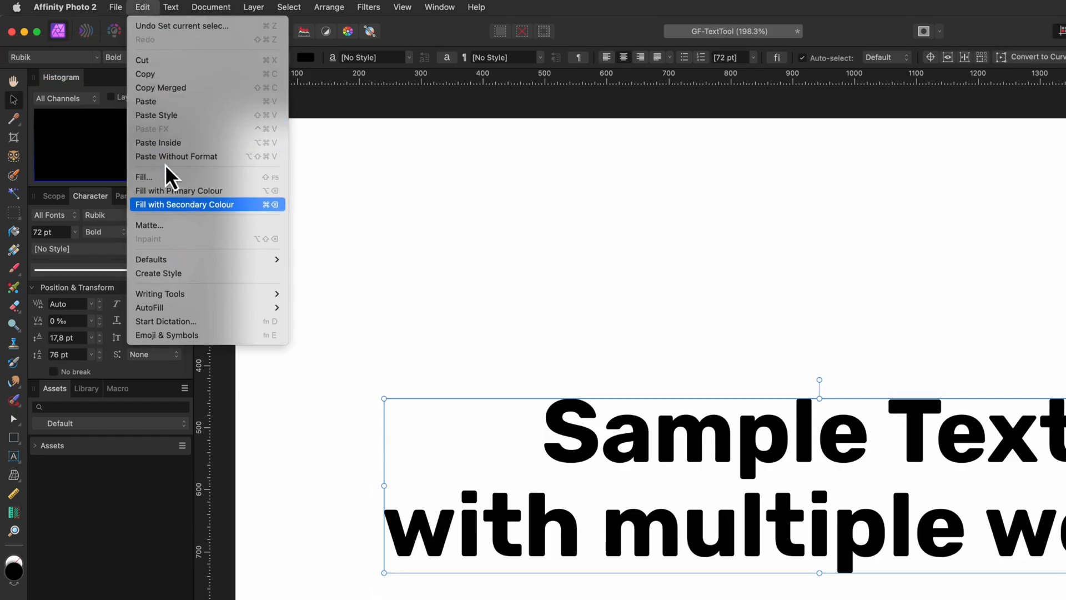
pyautogui.moveTo(151, 259)
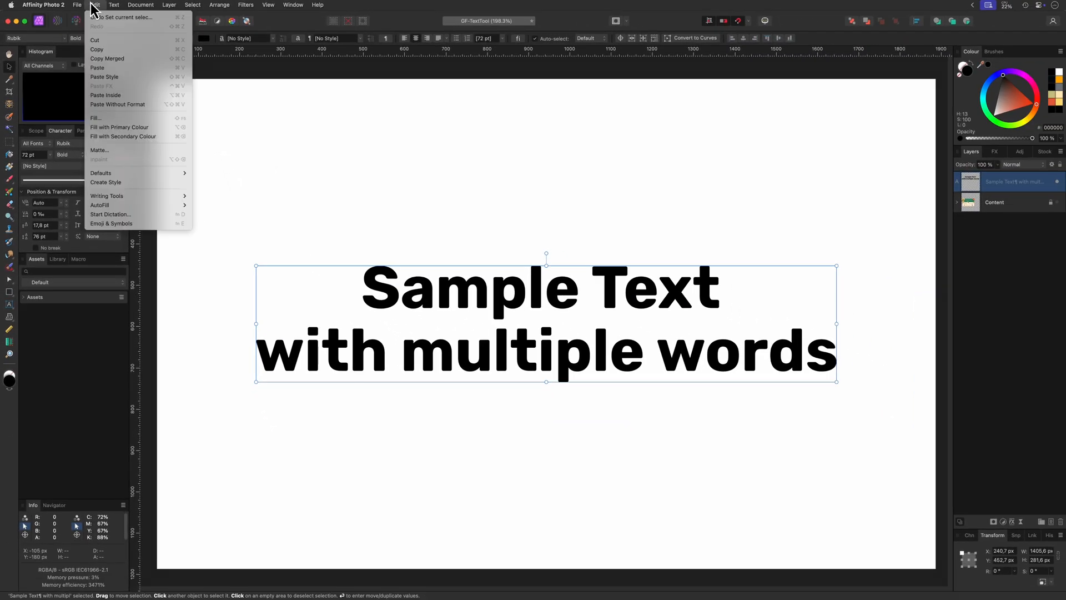
pyautogui.moveTo(100, 172)
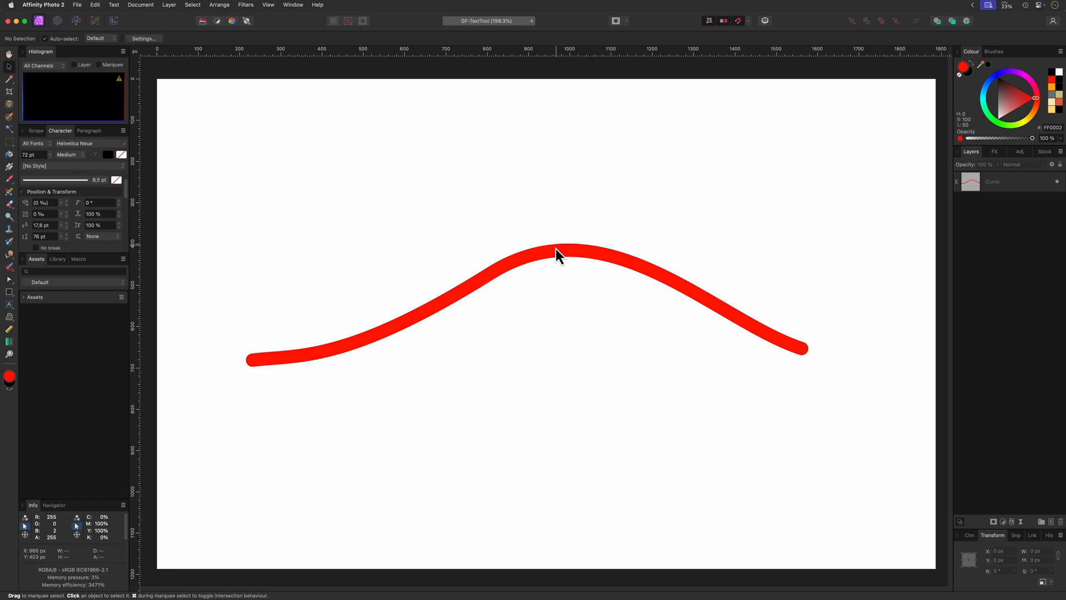
# - Select the red curve with the Artistic Text Tool and trial-type 'Text on a cur' along it
pyautogui.click(556, 257)
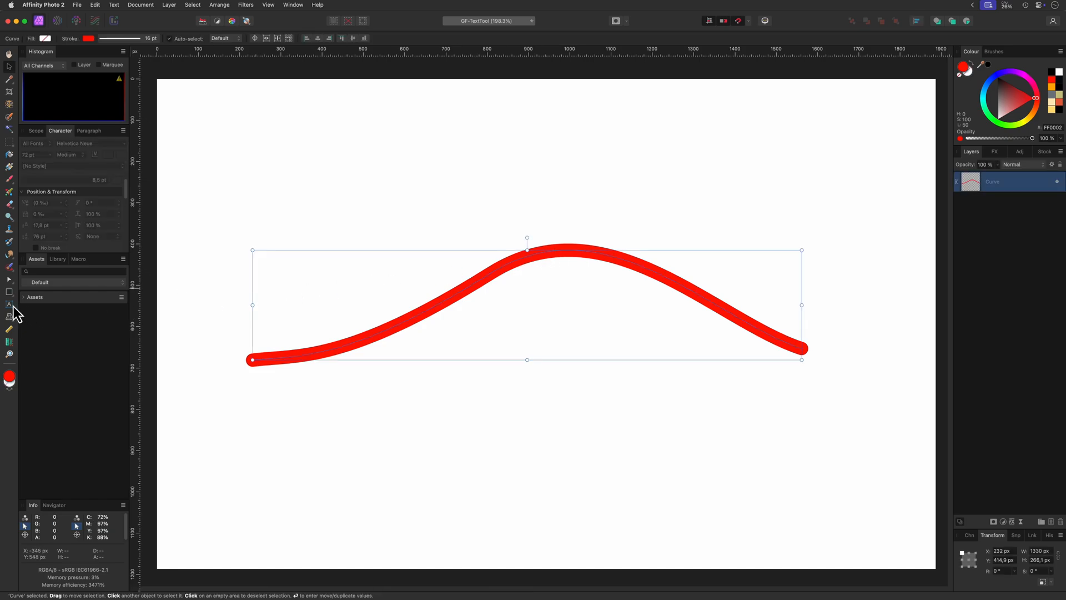
pyautogui.click(8, 305)
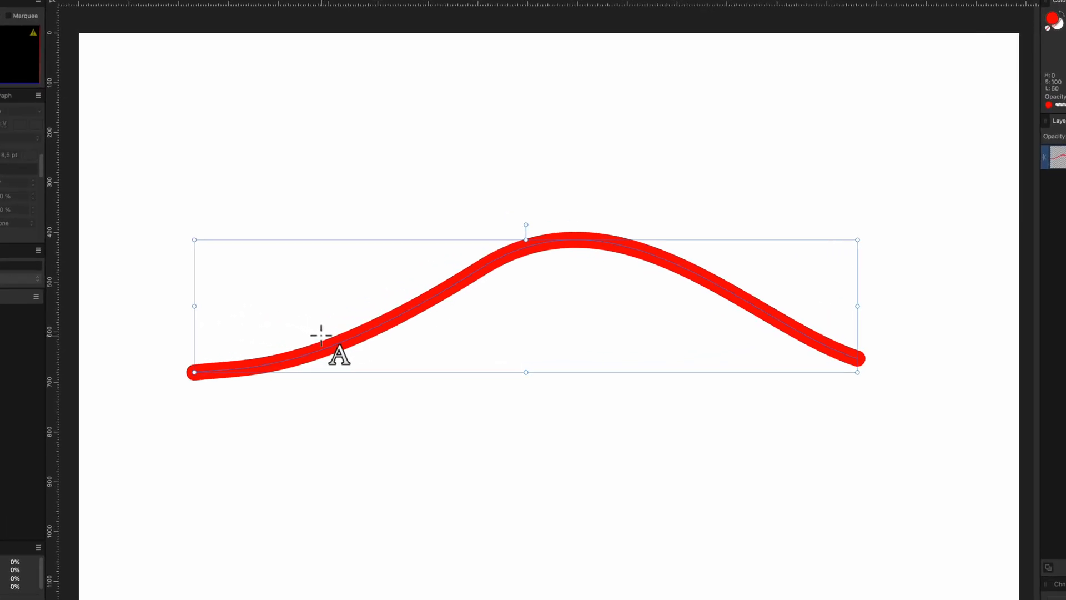
pyautogui.write('Te')
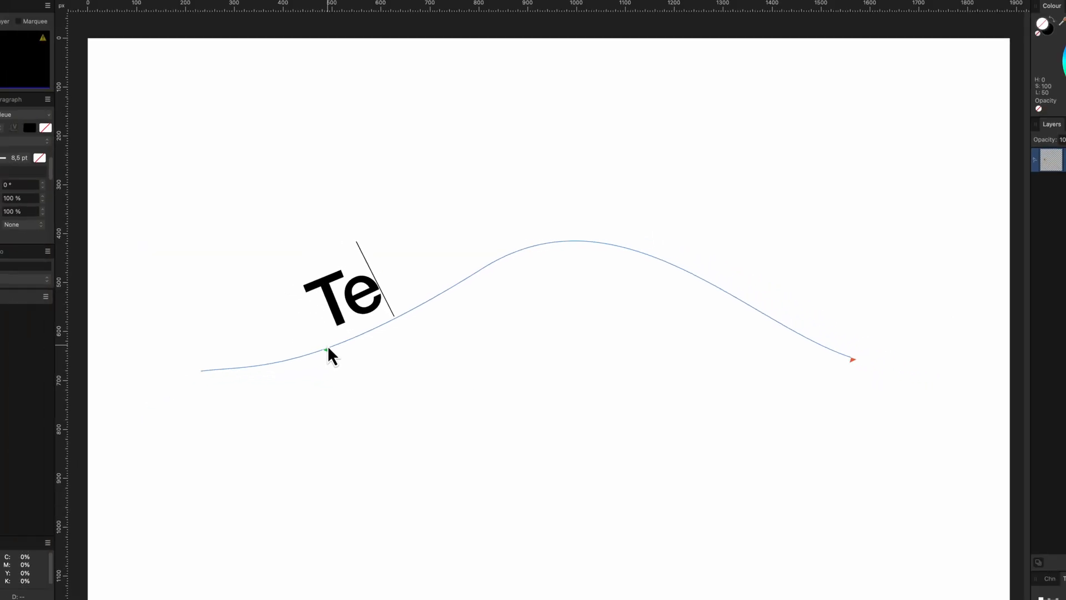
pyautogui.write('xt on a cur')
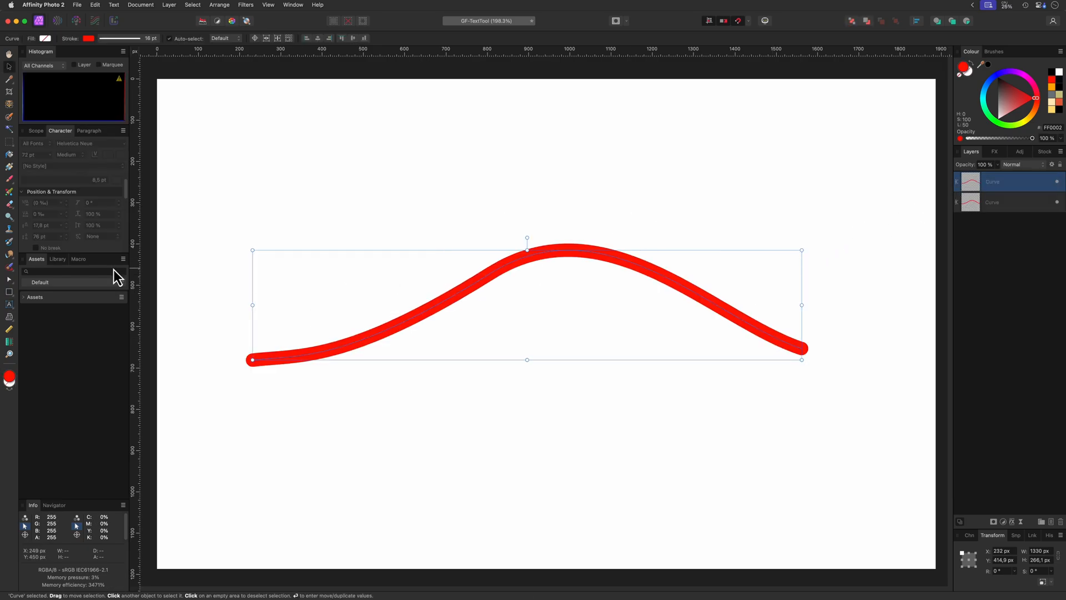
# - Type 'Text on a curve' along the path and drag its start handle toward the left end
pyautogui.write('Text on a curve')
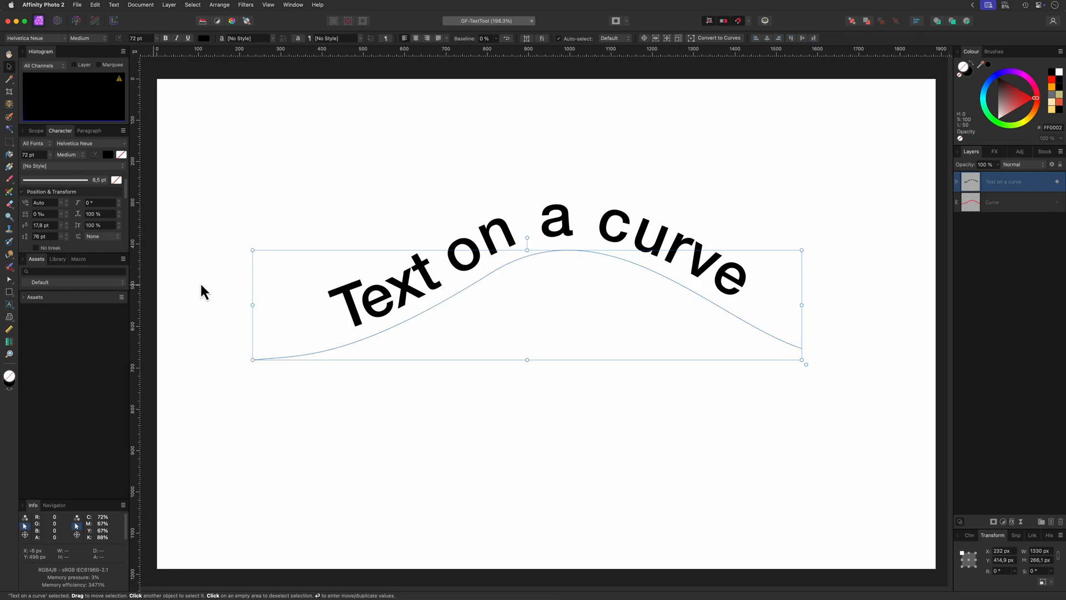
pyautogui.moveTo(65, 311)
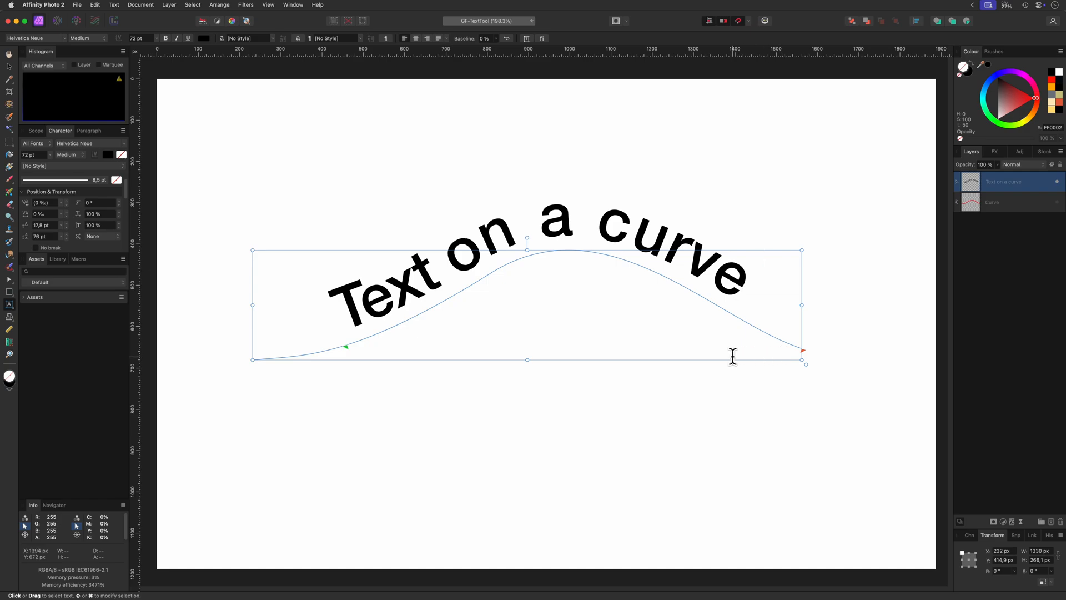
pyautogui.moveTo(347, 357)
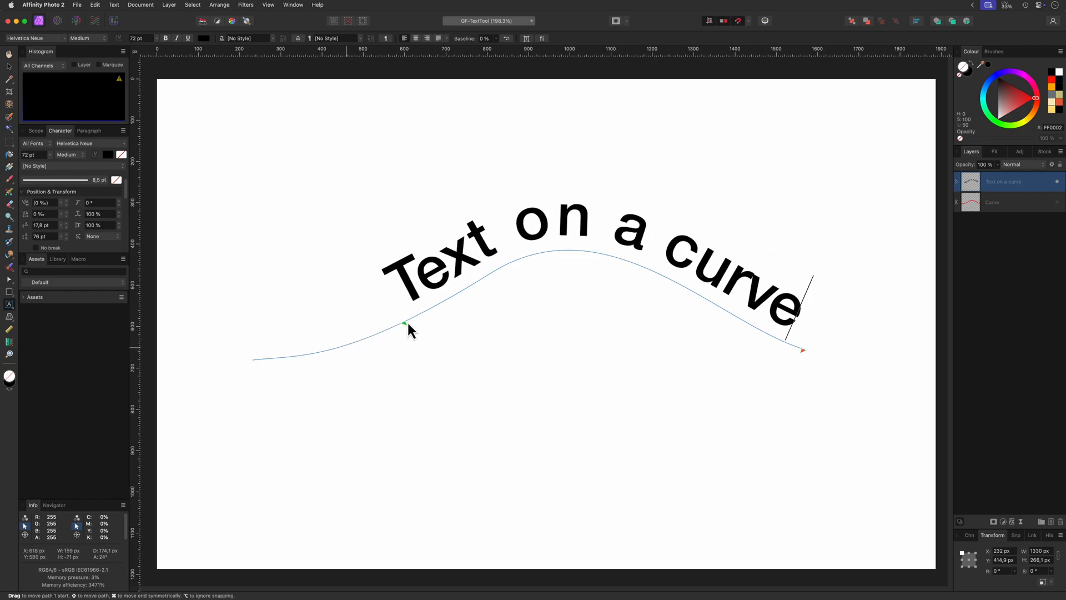
pyautogui.moveTo(404, 323); pyautogui.dragTo(281, 360)
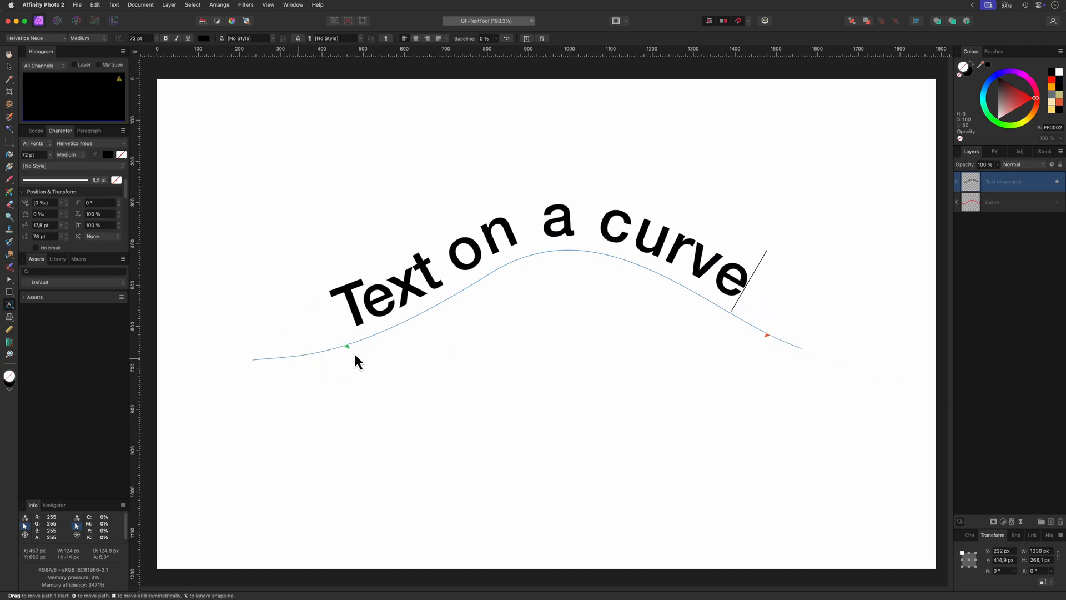
pyautogui.moveTo(358, 358); pyautogui.dragTo(301, 372)
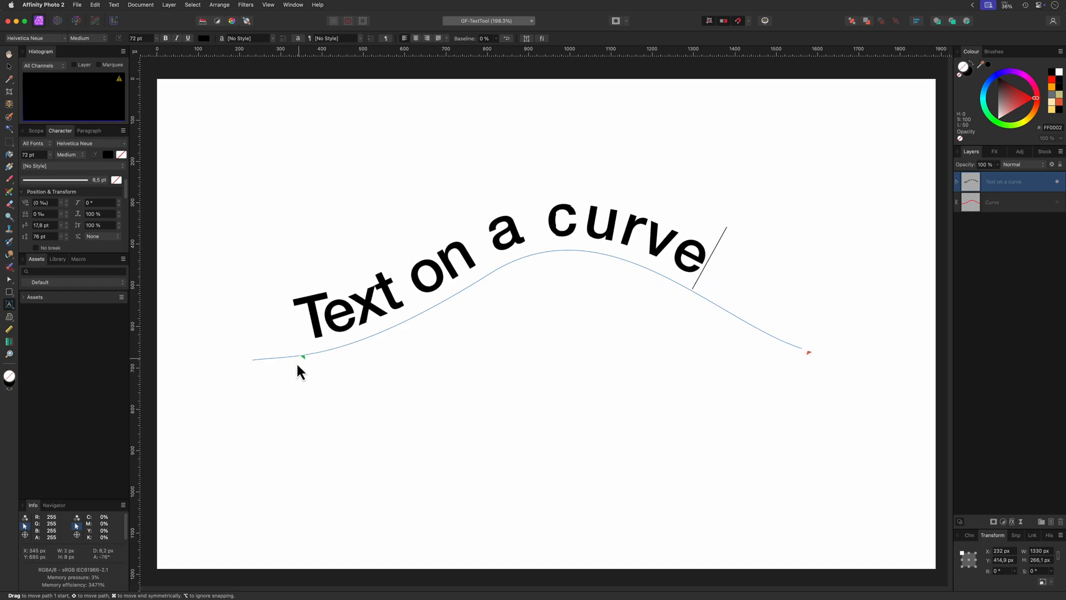
pyautogui.moveTo(302, 356); pyautogui.dragTo(326, 352)
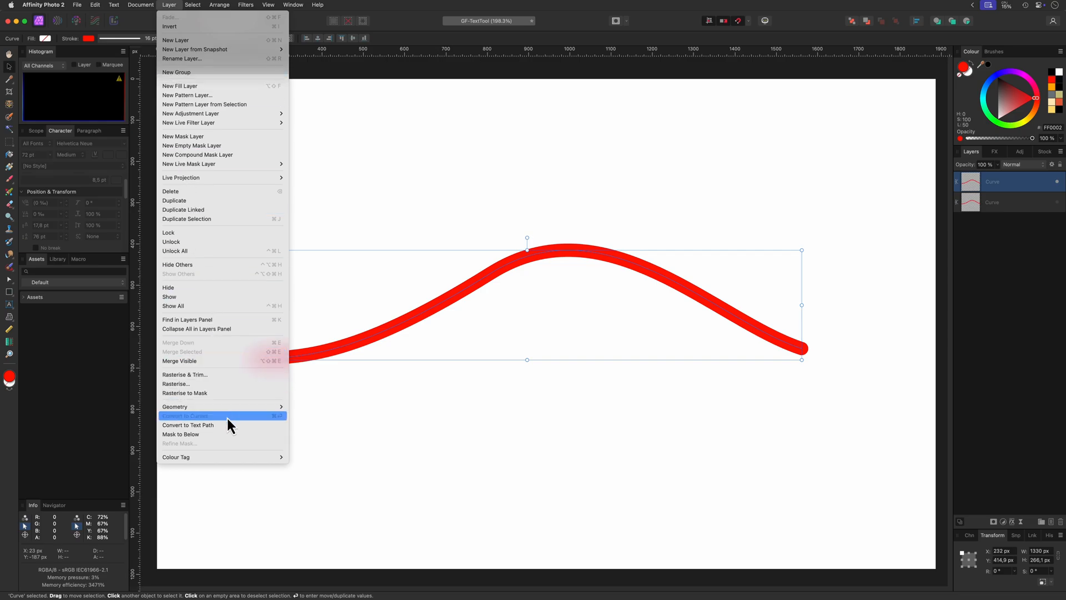
# - Convert the curve to a text path reading 'Text on a path', offset the baseline 8% and reverse the path
pyautogui.click(188, 424)
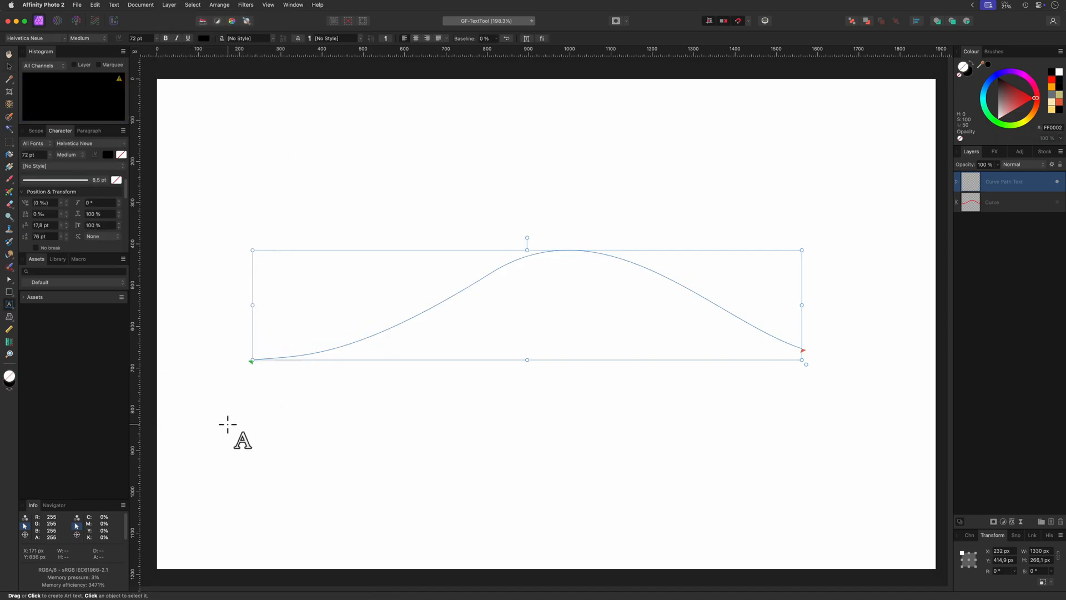
pyautogui.write('T')
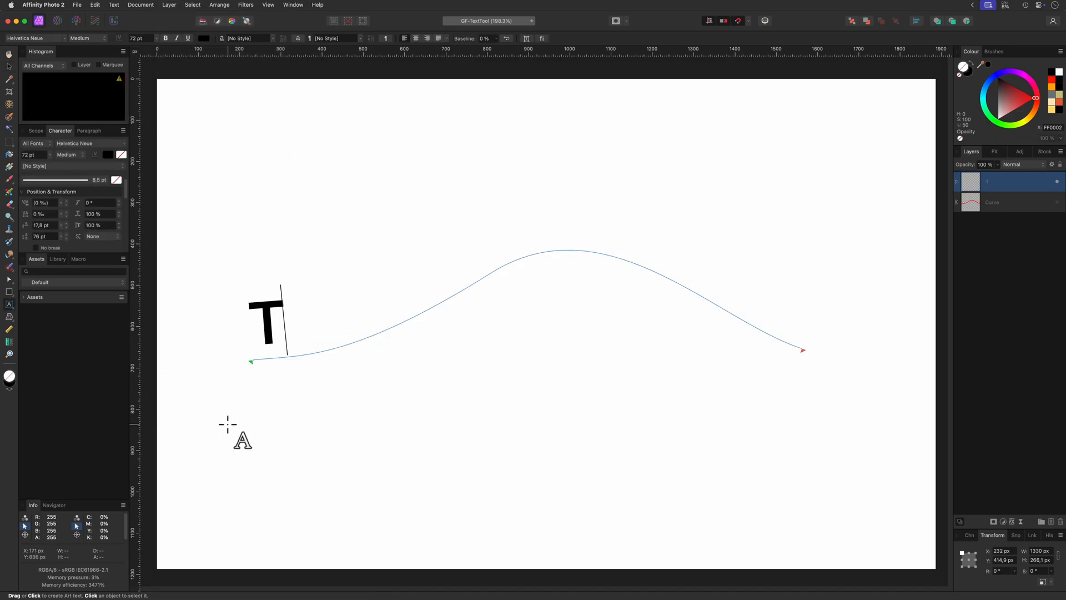
pyautogui.write('Text on a path')
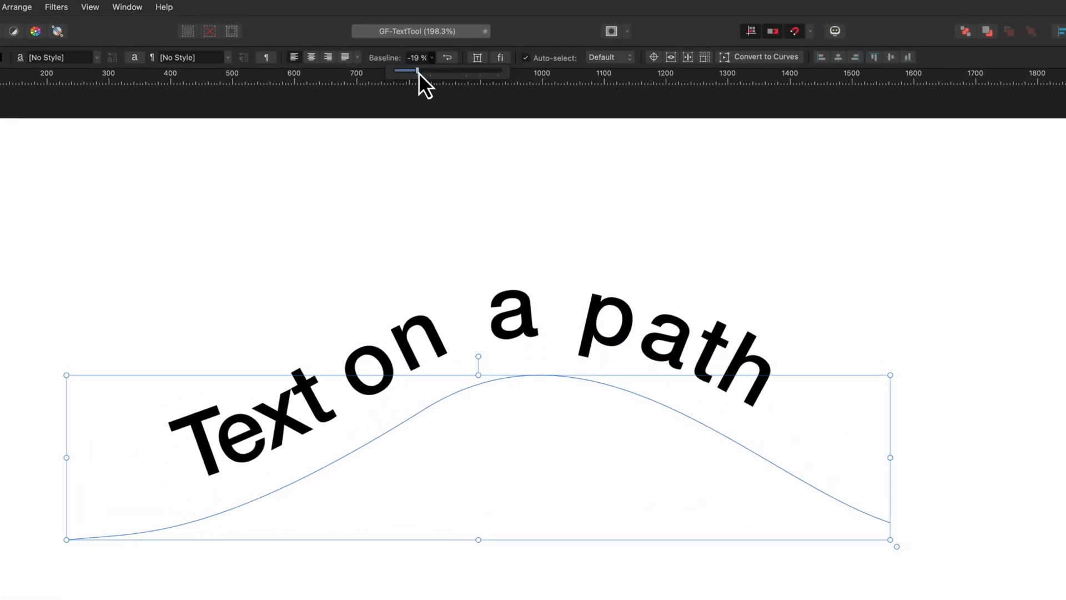
pyautogui.moveTo(414, 72); pyautogui.dragTo(442, 72)
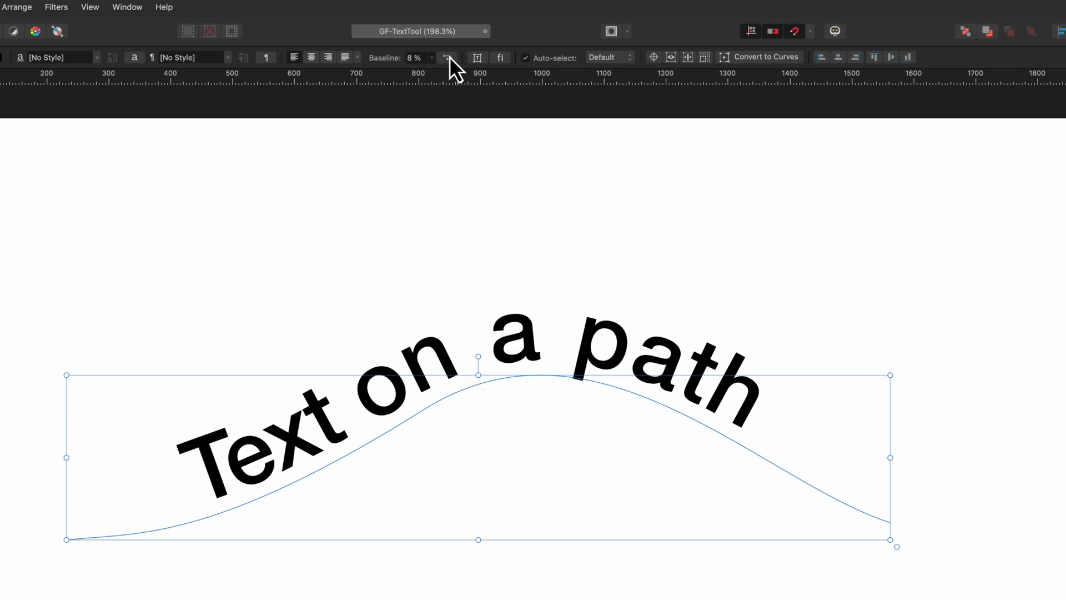
pyautogui.moveTo(445, 58)
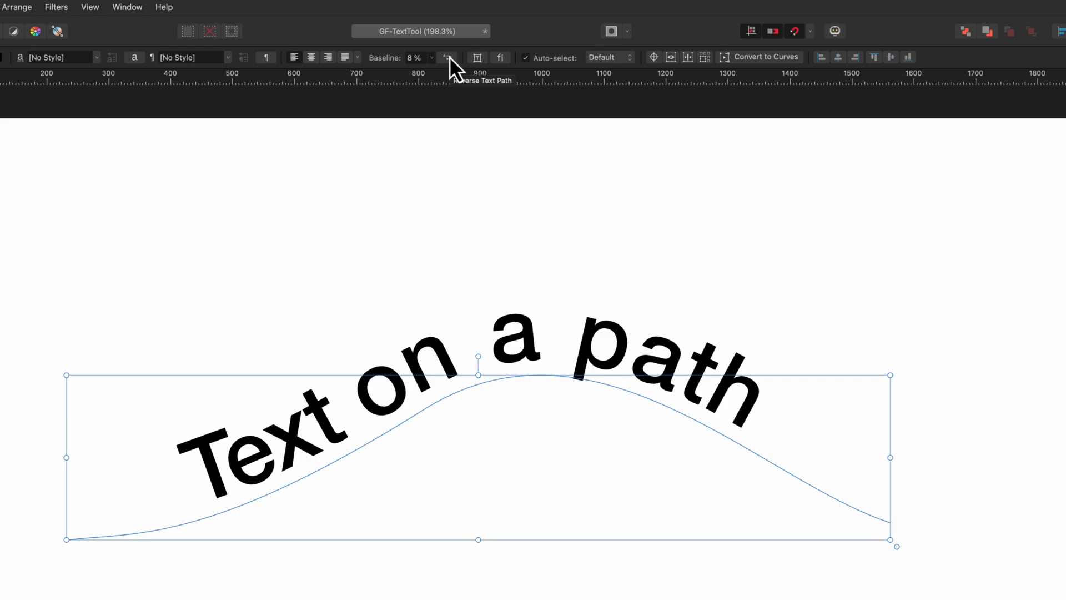
pyautogui.click(446, 57)
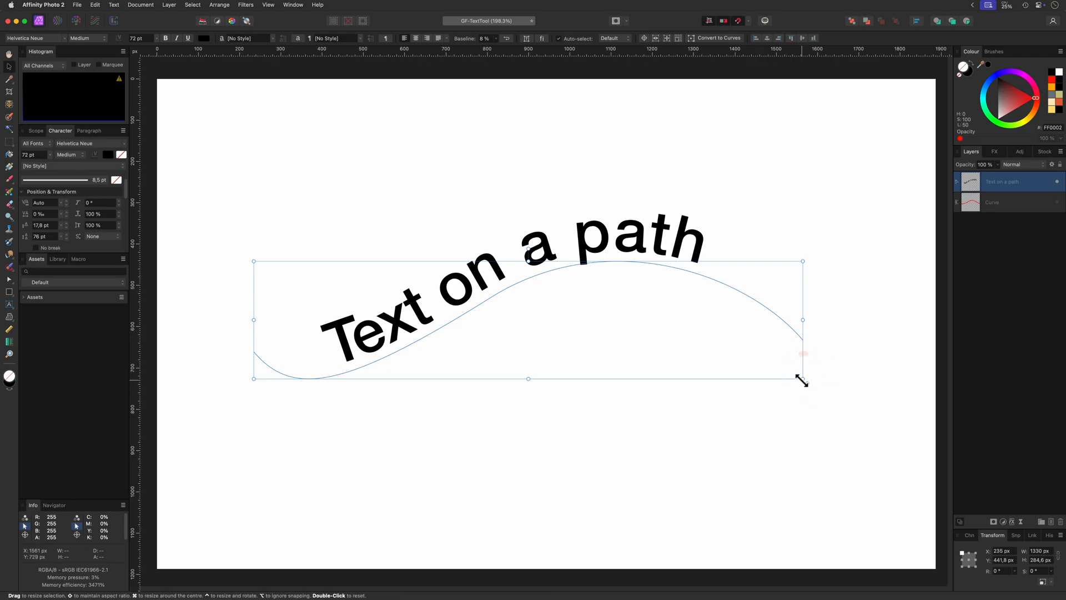
# - Stretch the path wider and taller, then scale text and path together down to about 69 pt
pyautogui.moveTo(801, 379); pyautogui.dragTo(872, 414)
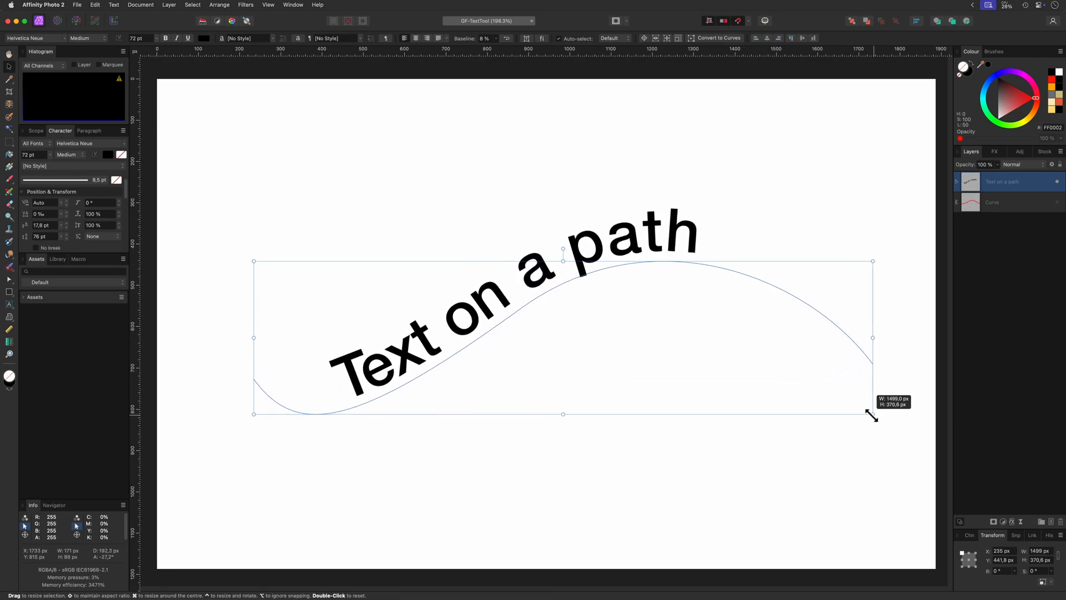
pyautogui.moveTo(872, 413); pyautogui.dragTo(656, 306)
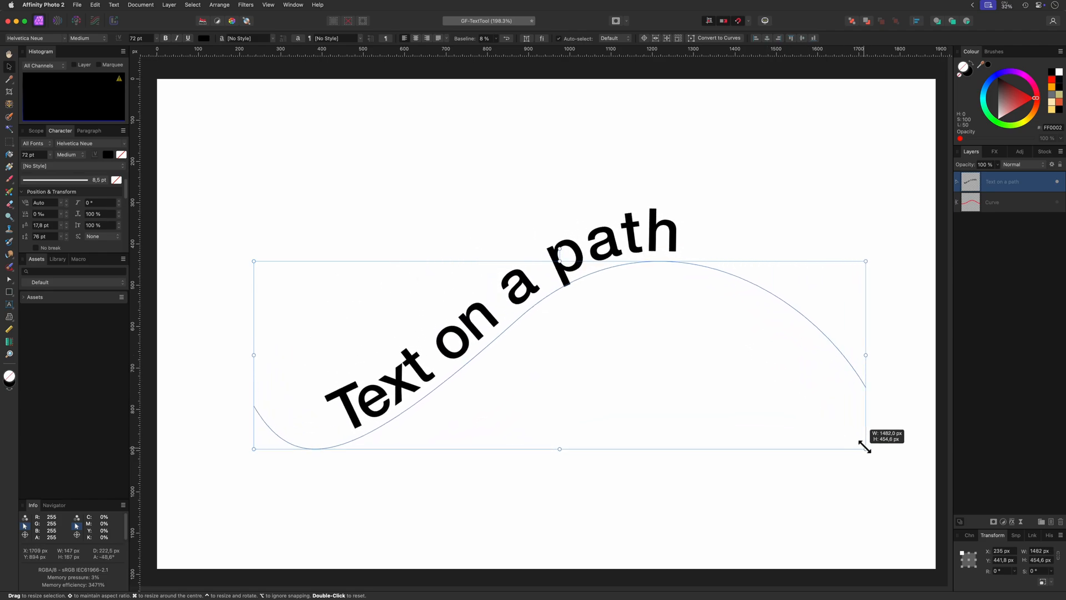
pyautogui.moveTo(865, 447); pyautogui.dragTo(710, 350)
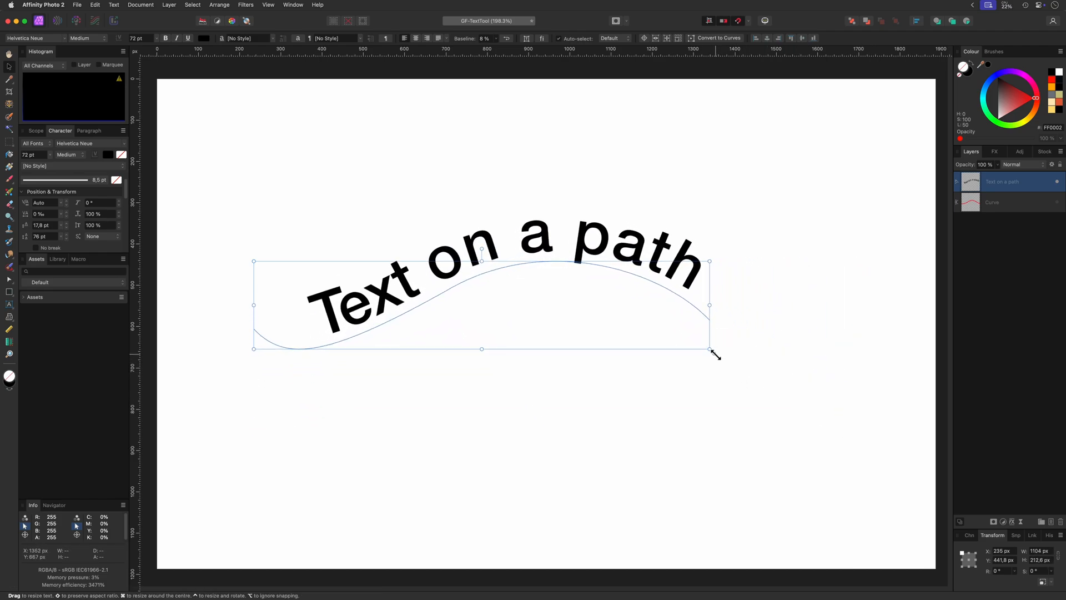
pyautogui.moveTo(712, 352); pyautogui.dragTo(667, 349)
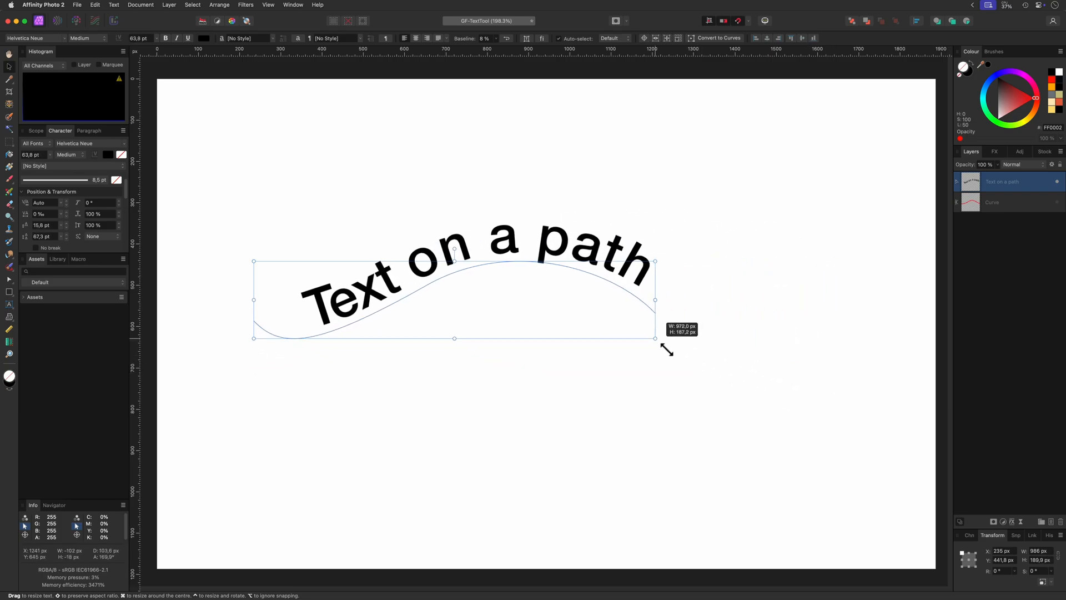
pyautogui.moveTo(655, 339); pyautogui.dragTo(813, 369)
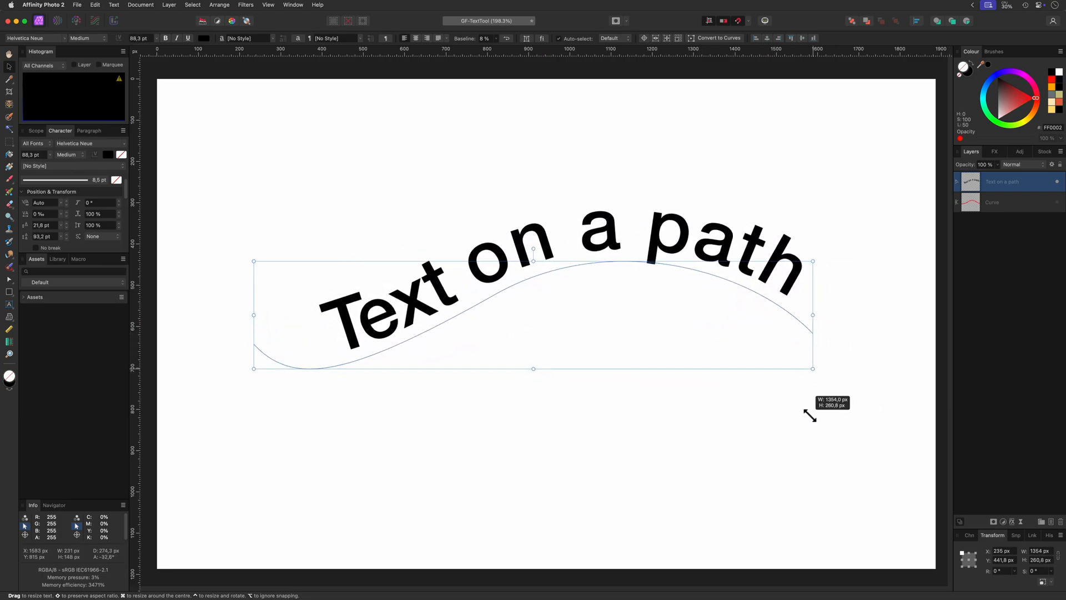
pyautogui.moveTo(812, 367); pyautogui.dragTo(688, 344)
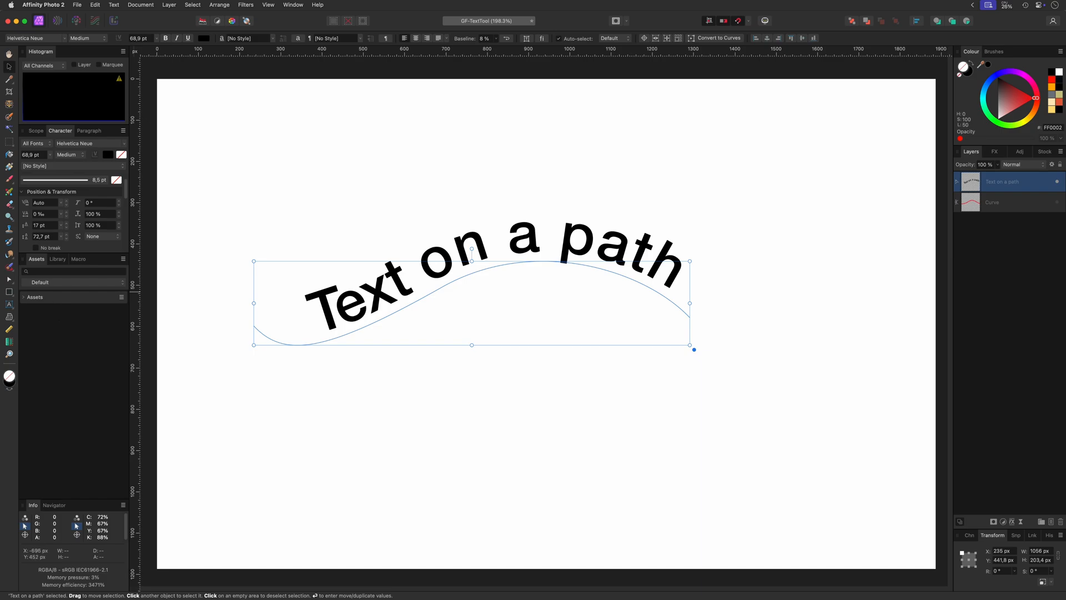
pyautogui.moveTo(374, 253)
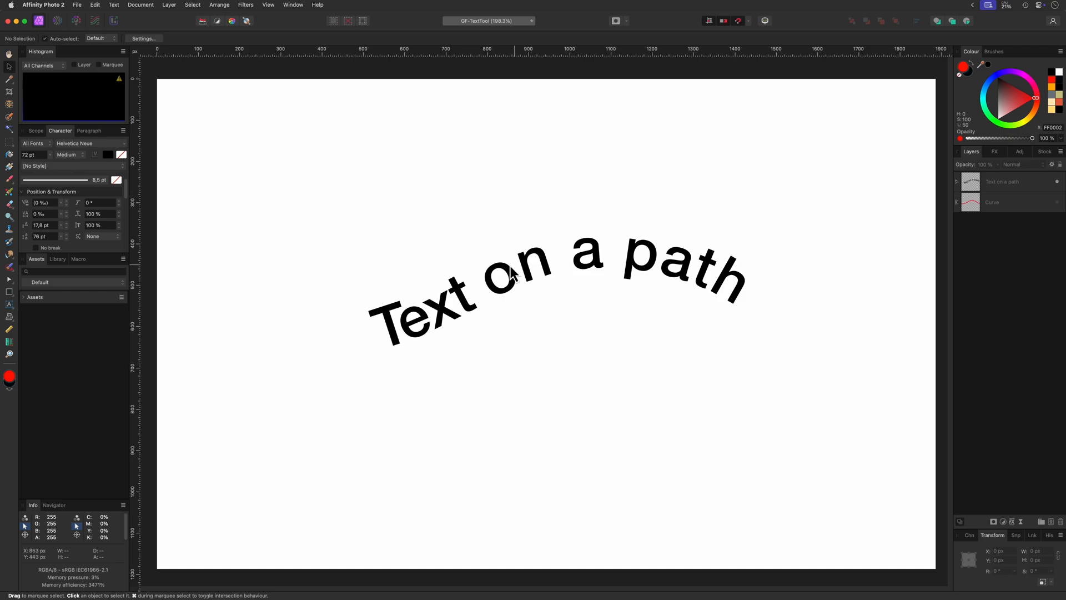
# - Replace the curved words with a 'Thank you for watching' message
pyautogui.click(513, 277)
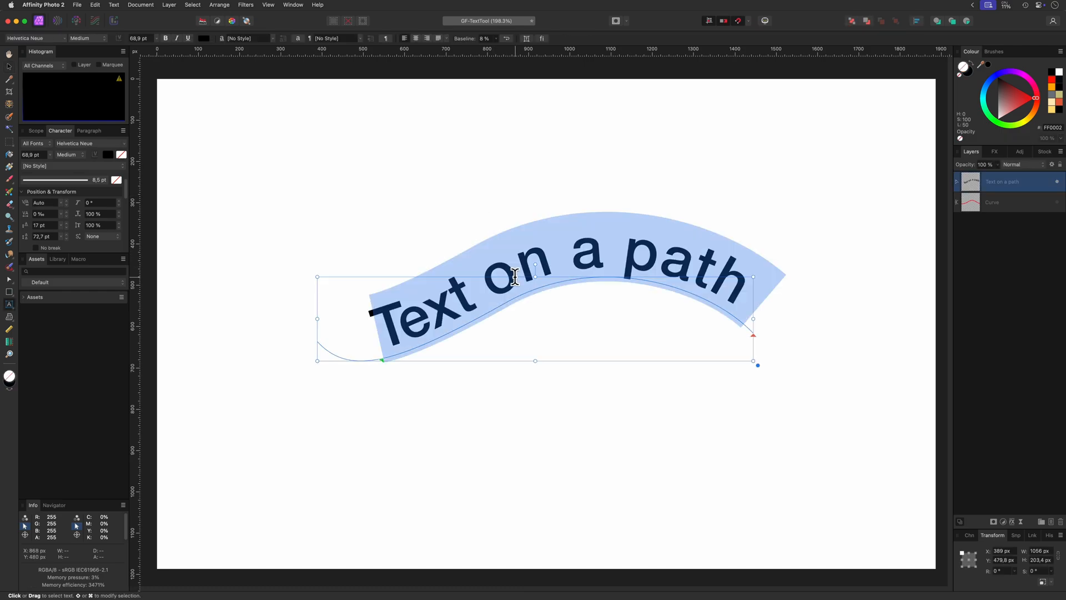
pyautogui.write('Thank')
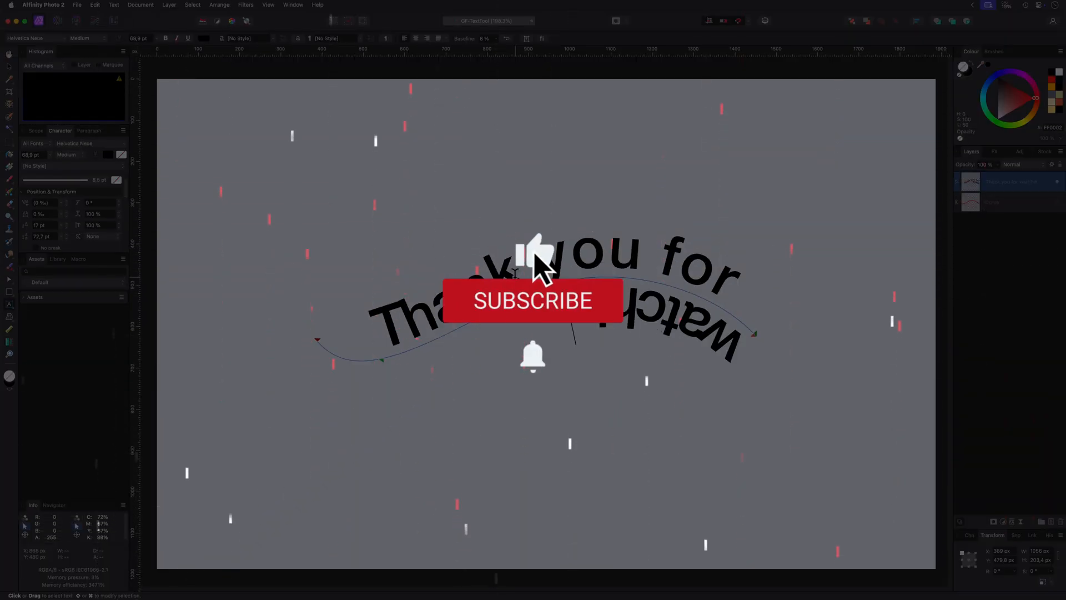
pyautogui.click(537, 301)
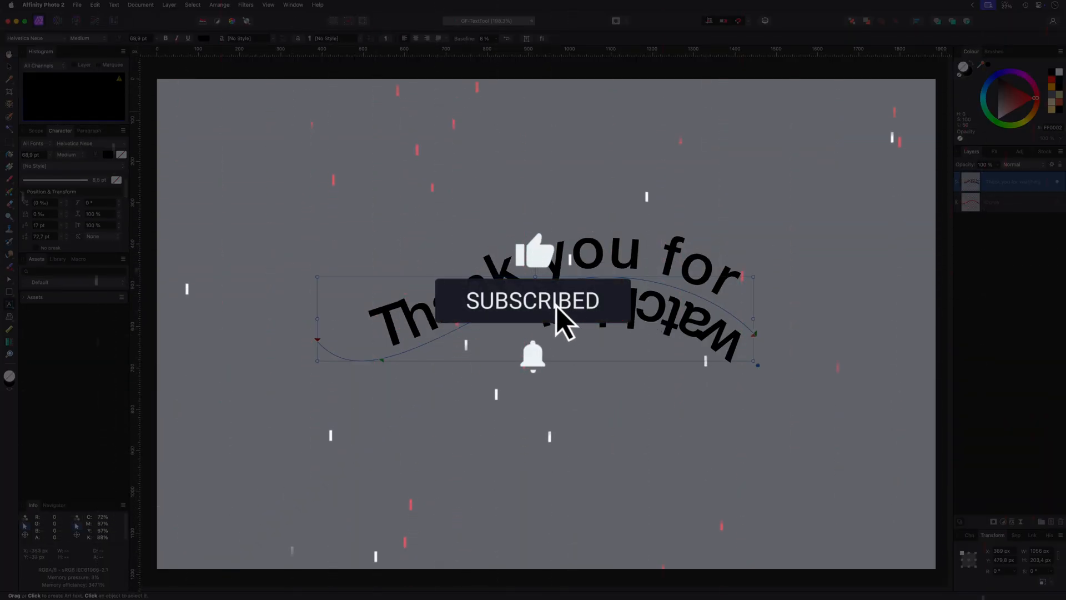